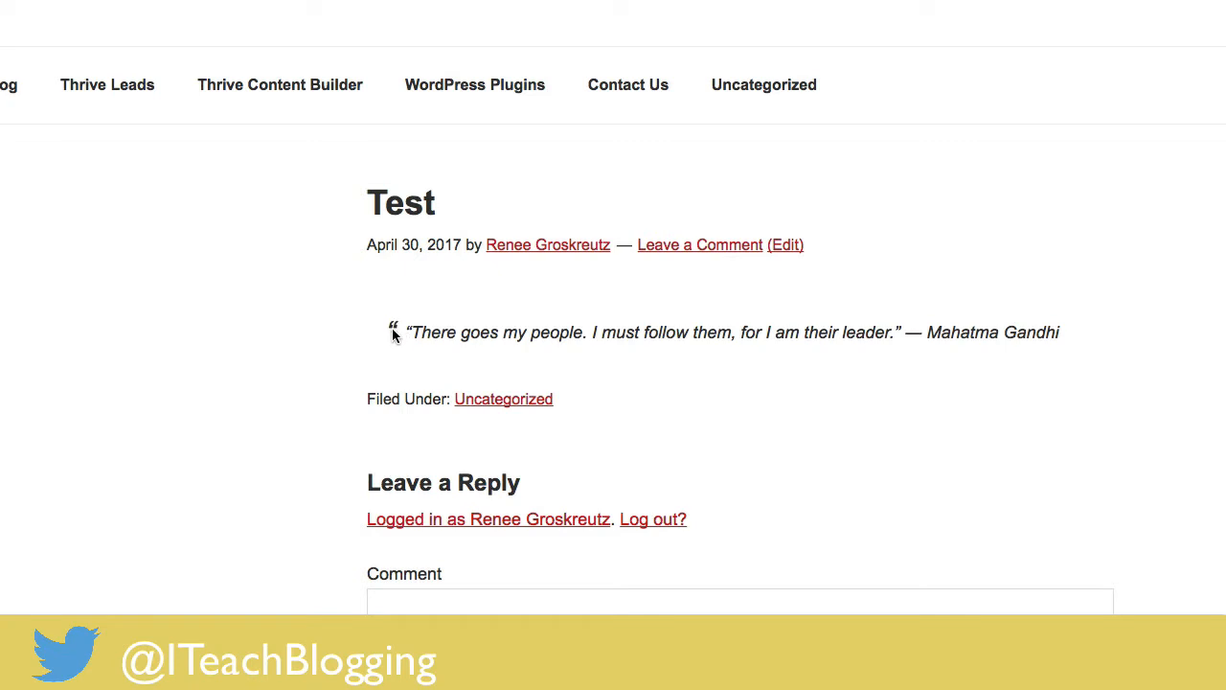
mouse_move(871, 364)
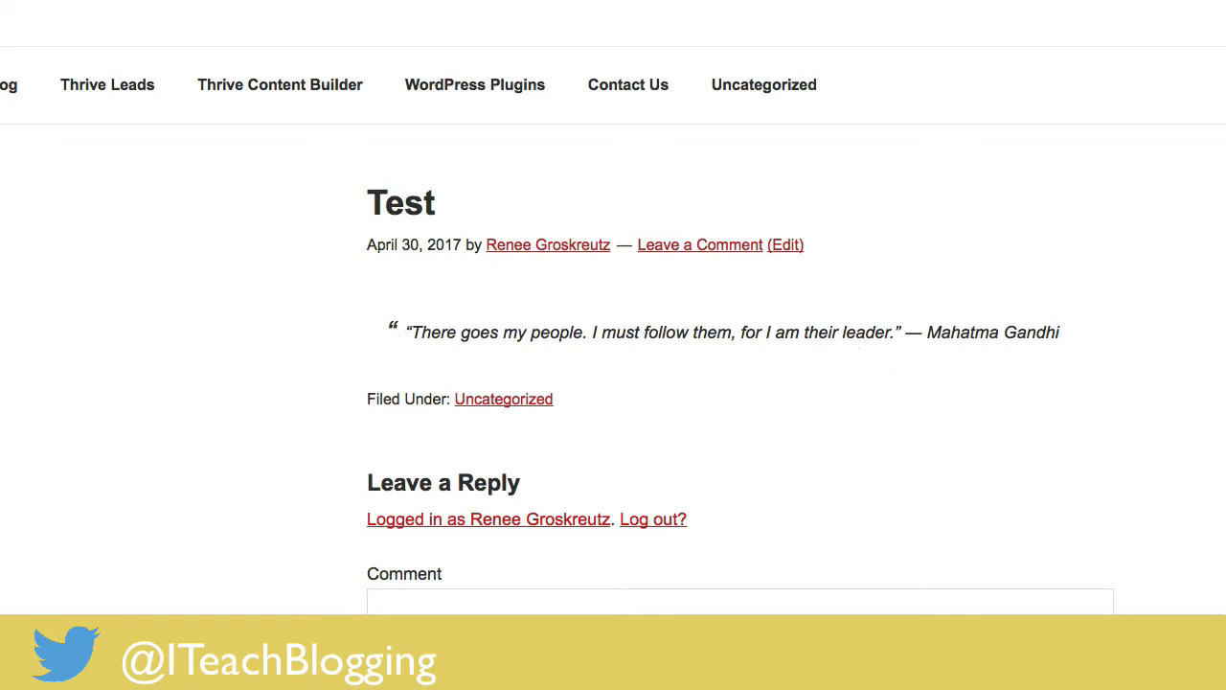
- Open the published Test post with the Mahatma Gandhi quote in the WordPress editor
left_click(784, 244)
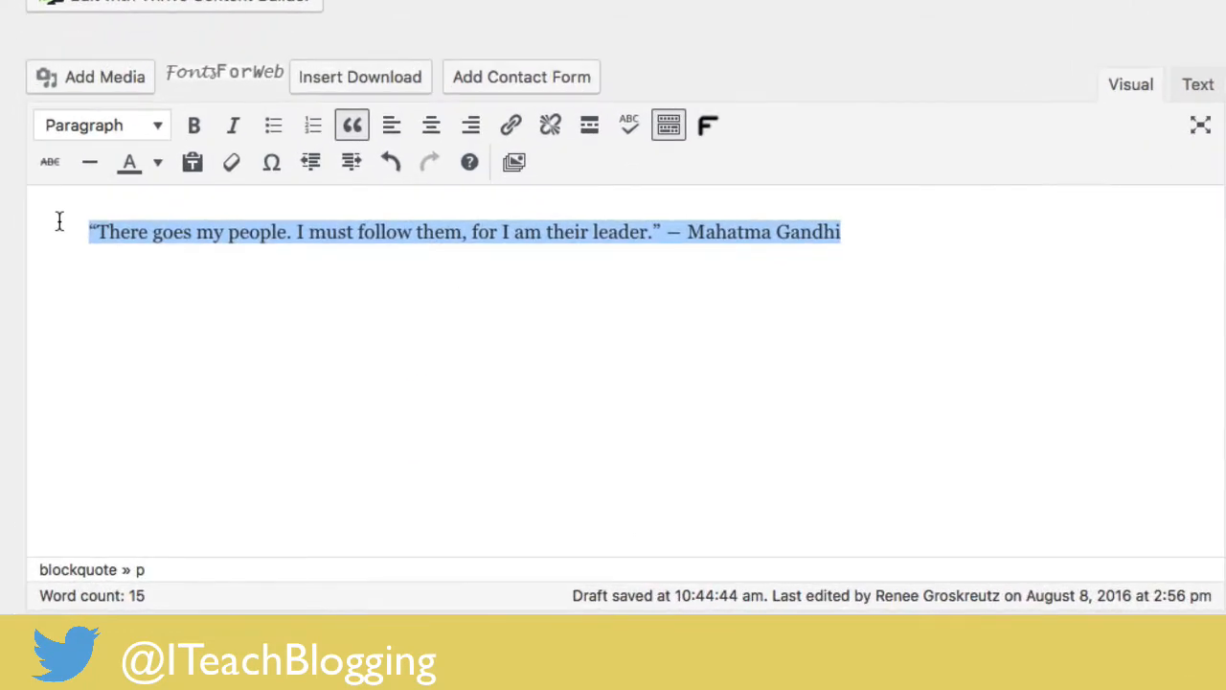
mouse_move(351, 124)
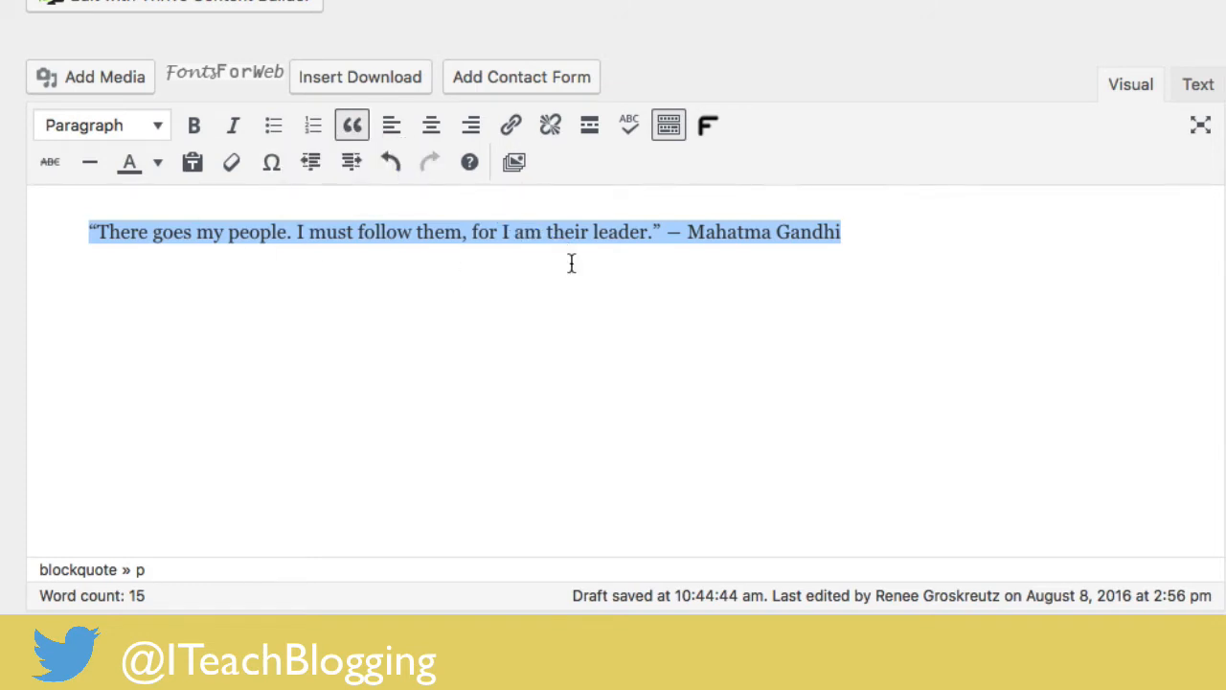
- Launch Thrive Content Builder on the post via 'Edit with Thrive Content Builder'
left_click(571, 263)
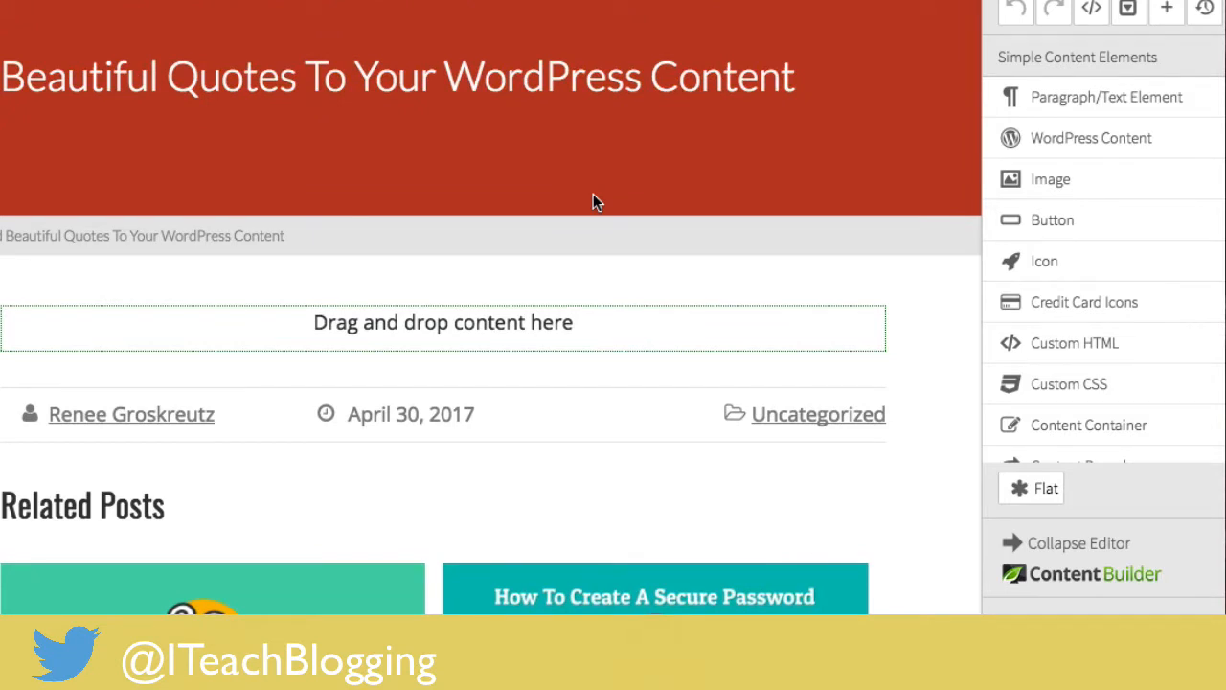
mouse_move(524, 189)
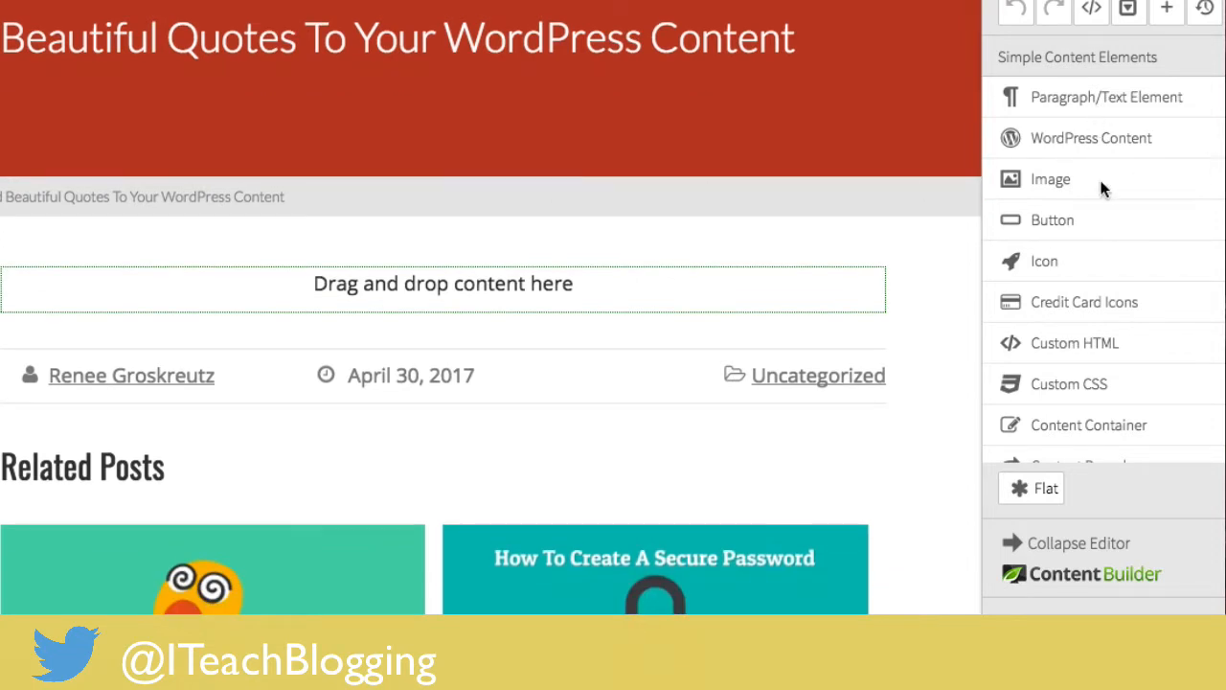
- Expand the Testimonial element under Multi-Style Elements to list its six style templates
scroll("down", 3)
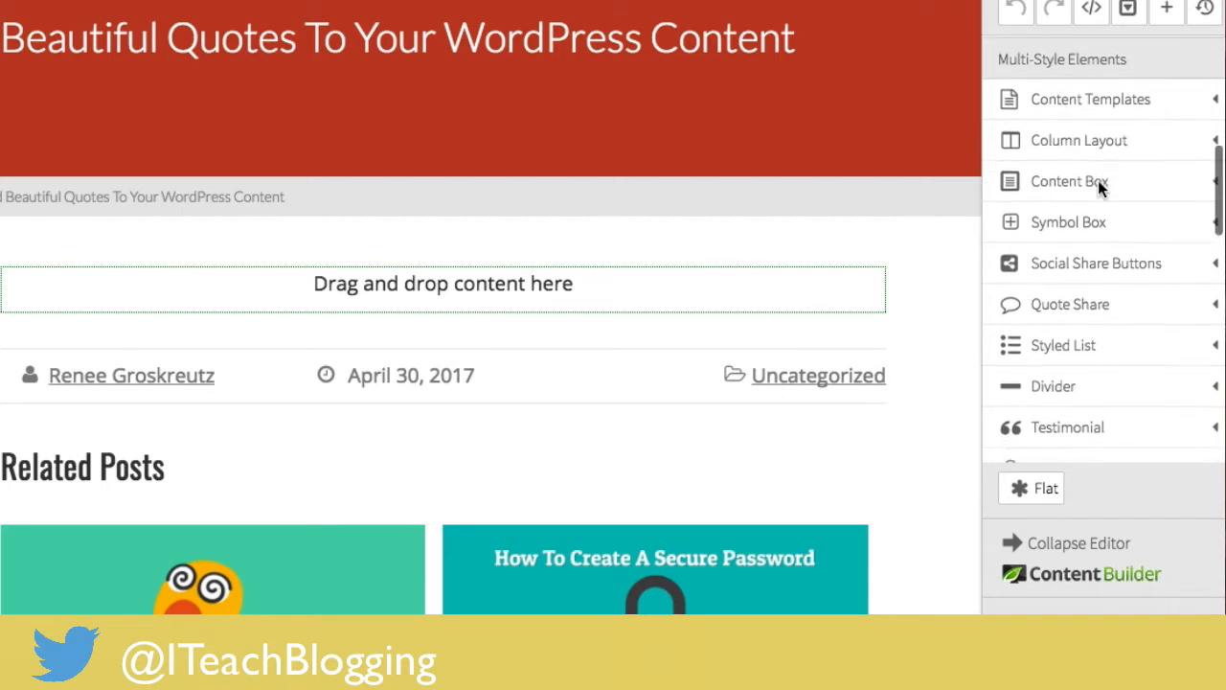
scroll("down", 3)
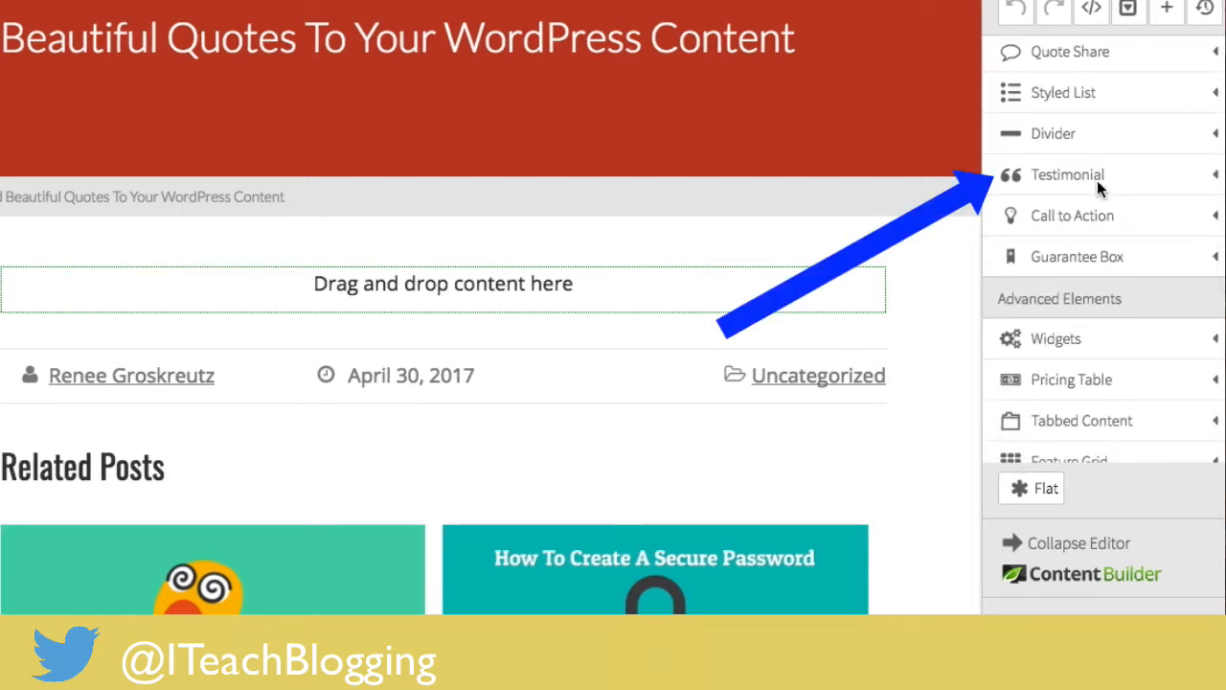
left_click(1067, 175)
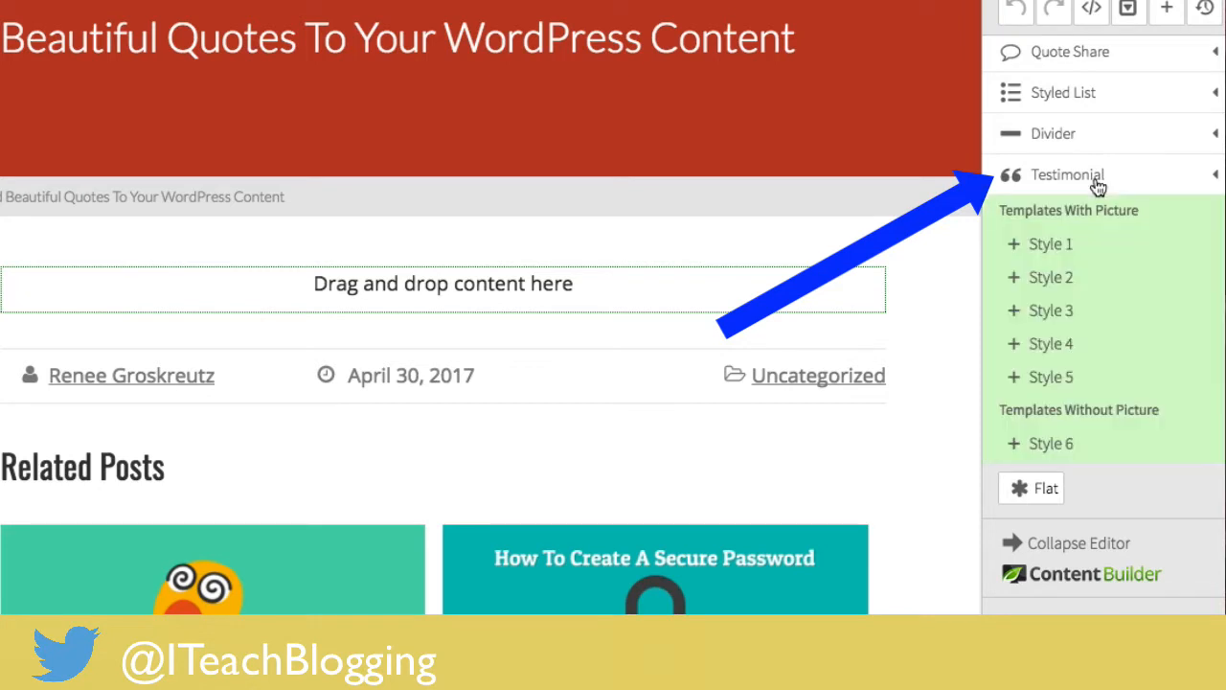
- Insert testimonial Style 1 with the John Doe picture card into the empty content area
scroll("down", 3)
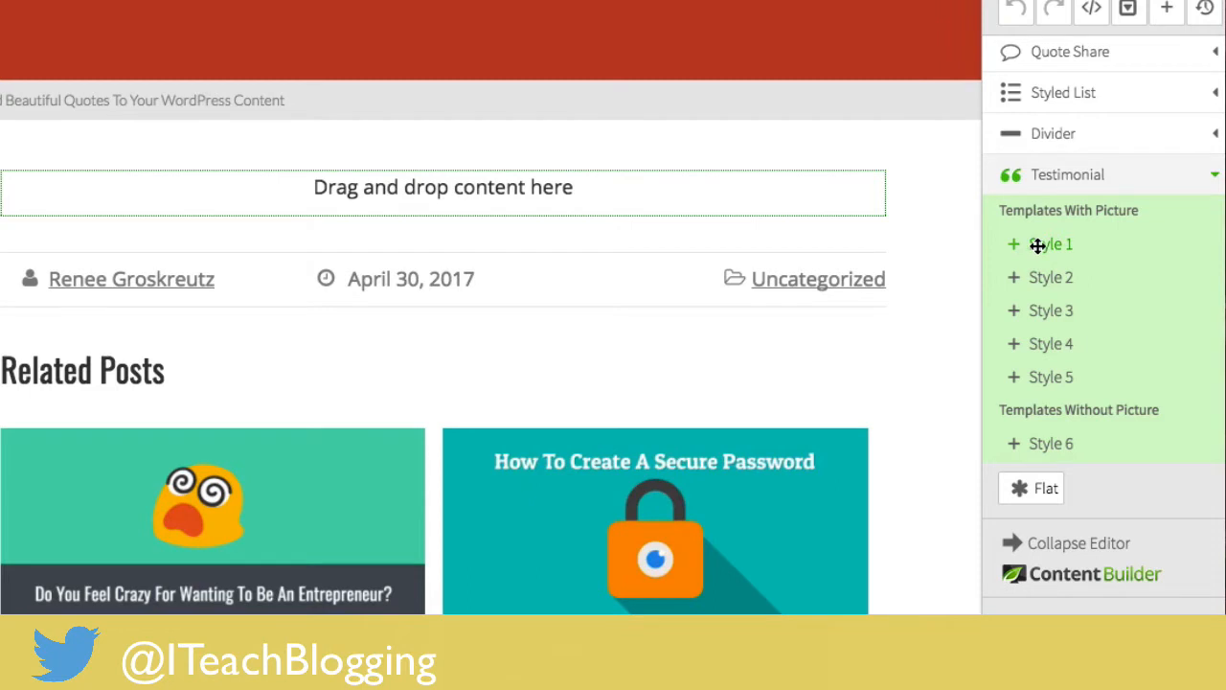
mouse_move(1051, 277)
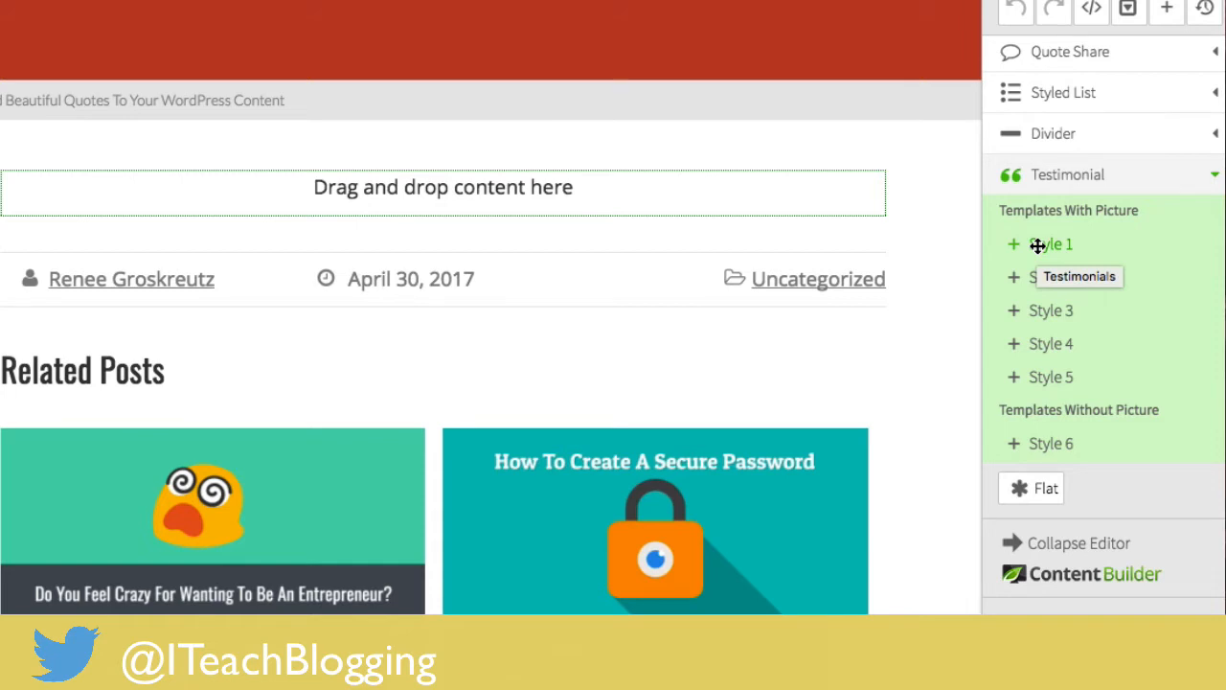
left_click(1012, 243)
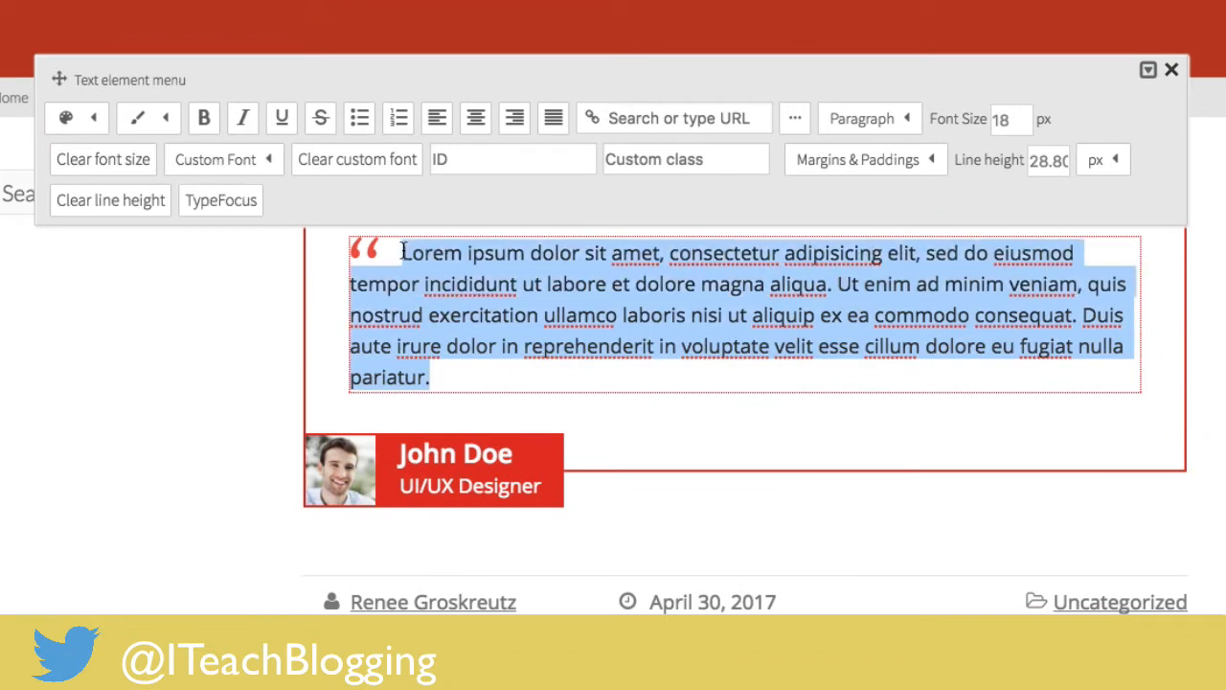
left_click(454, 469)
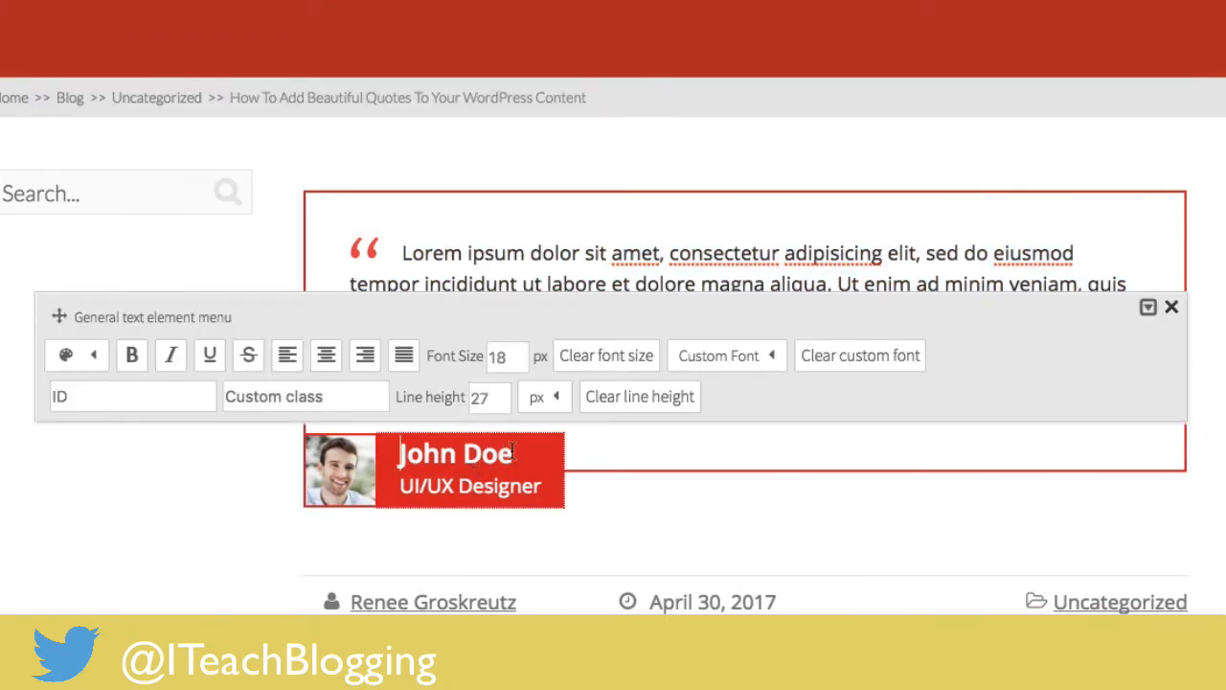
key("Backspace")
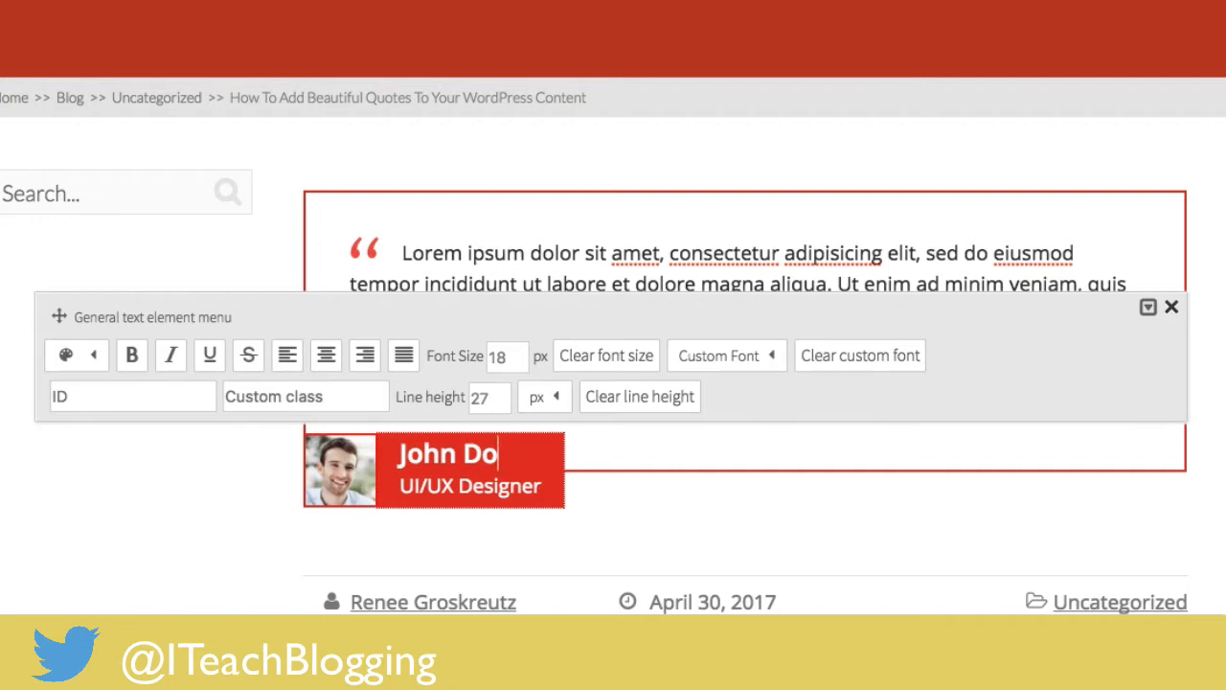
type("e")
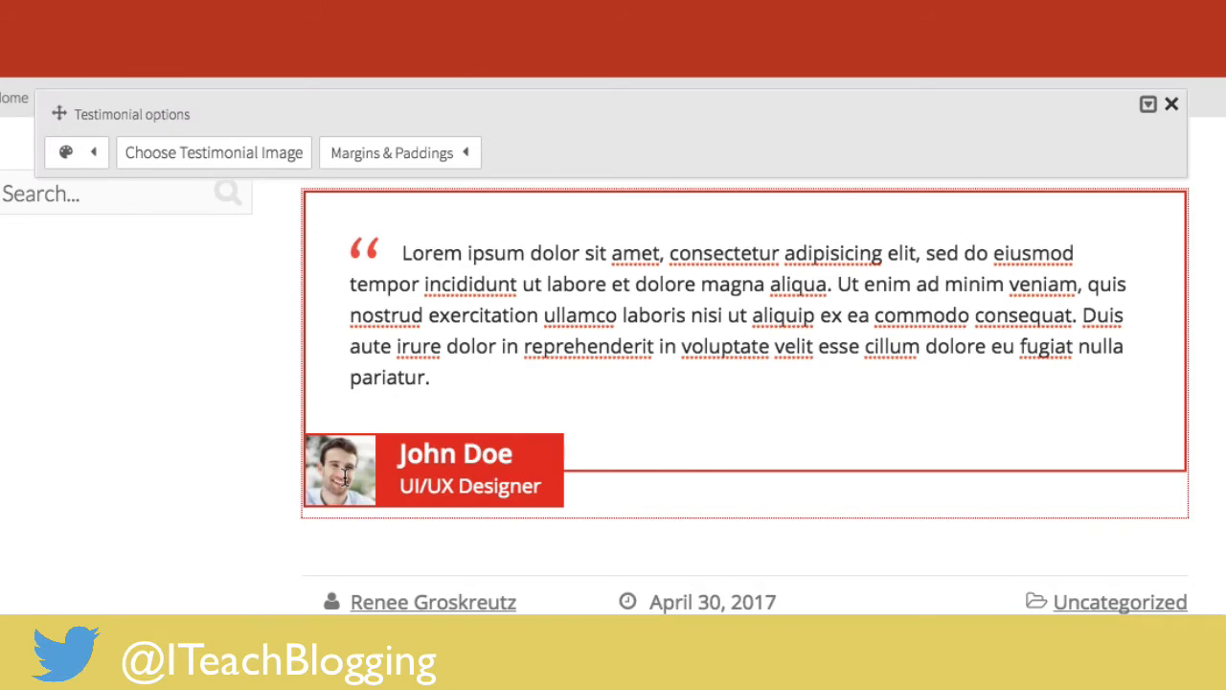
left_click(213, 152)
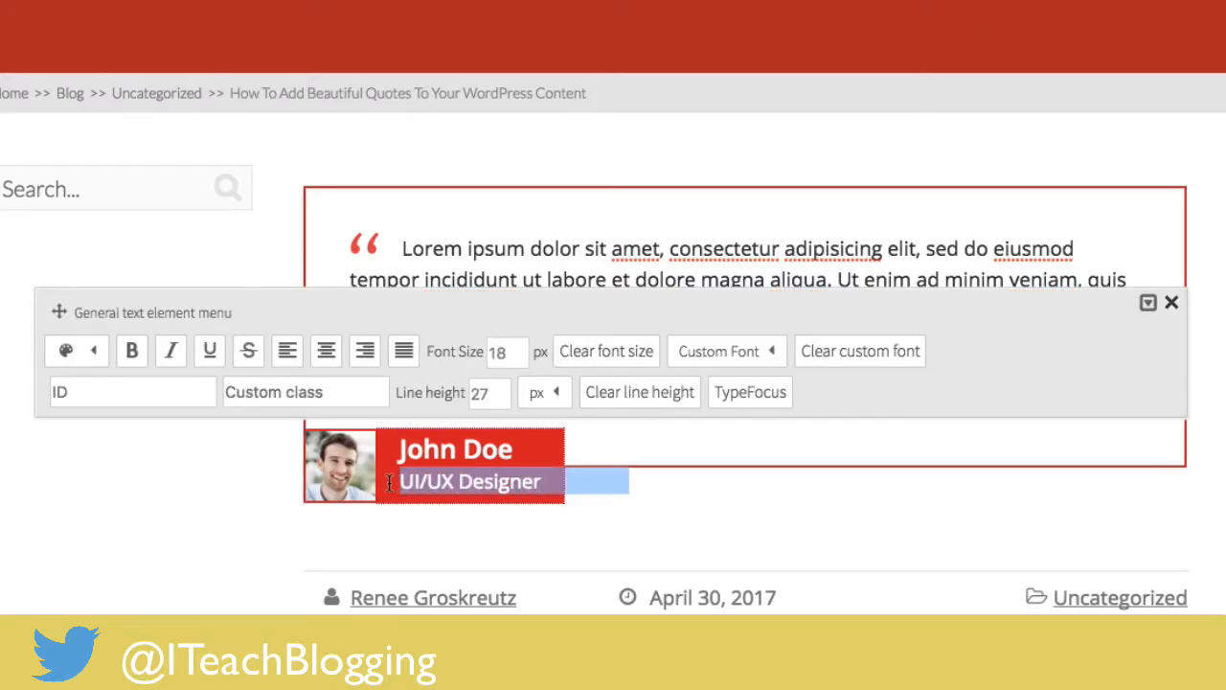
mouse_move(218, 505)
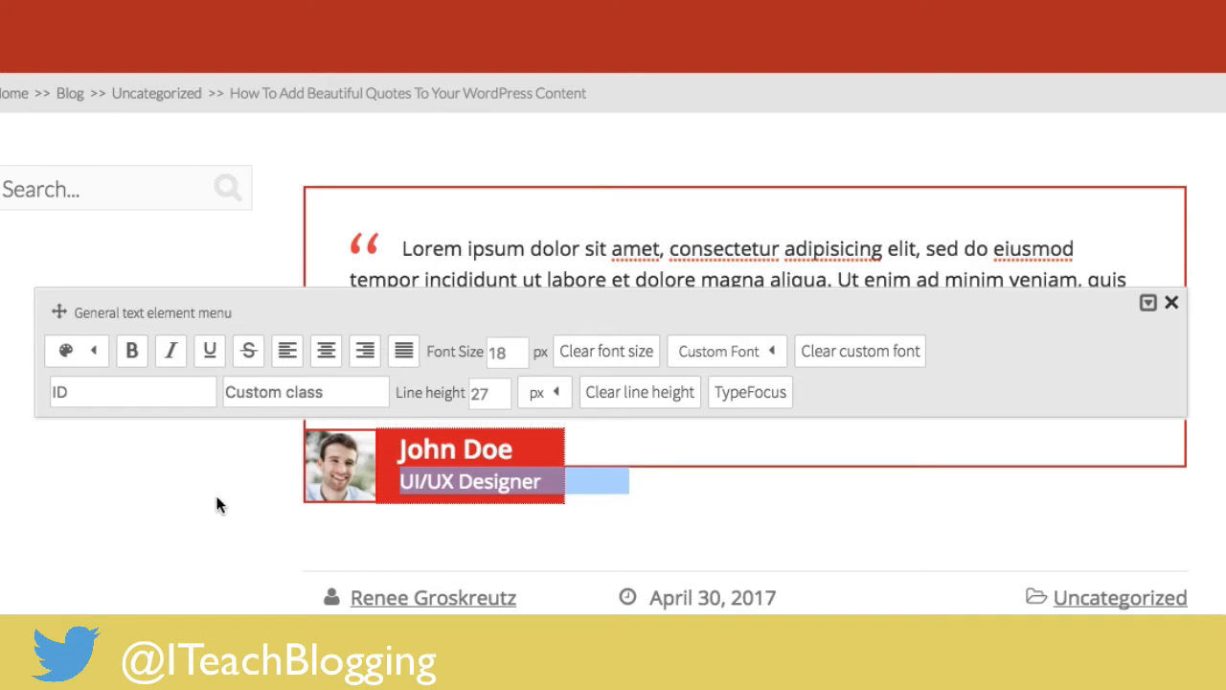
left_click(1170, 302)
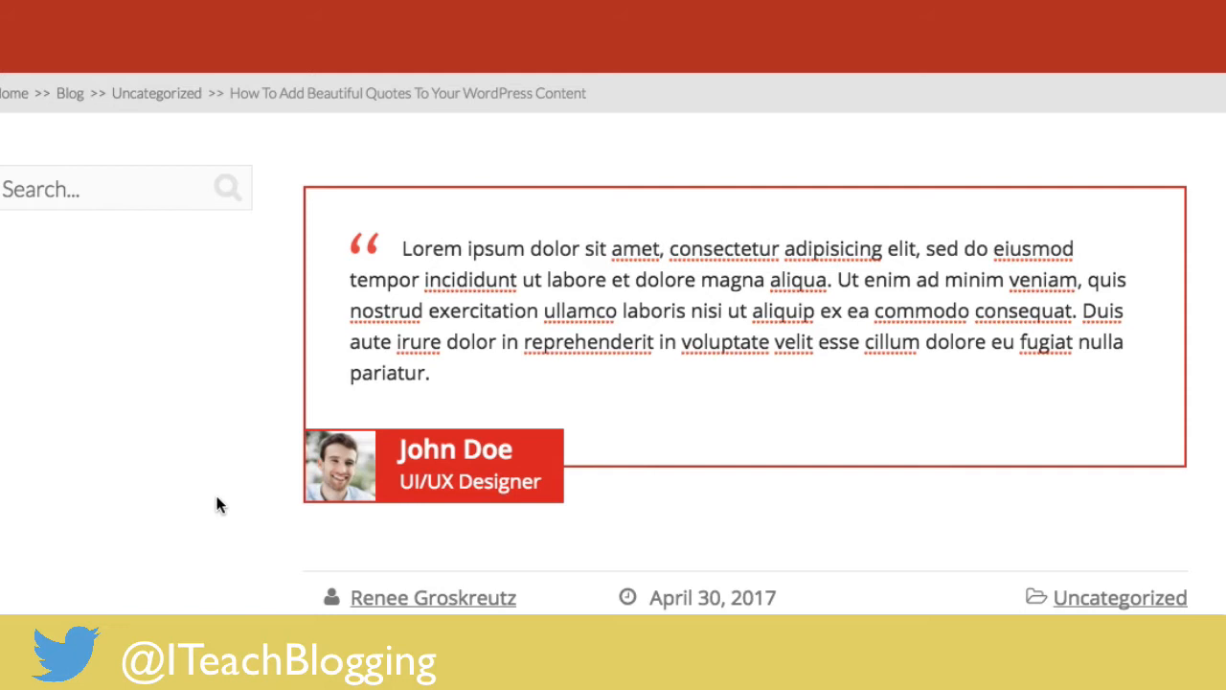
left_click(484, 488)
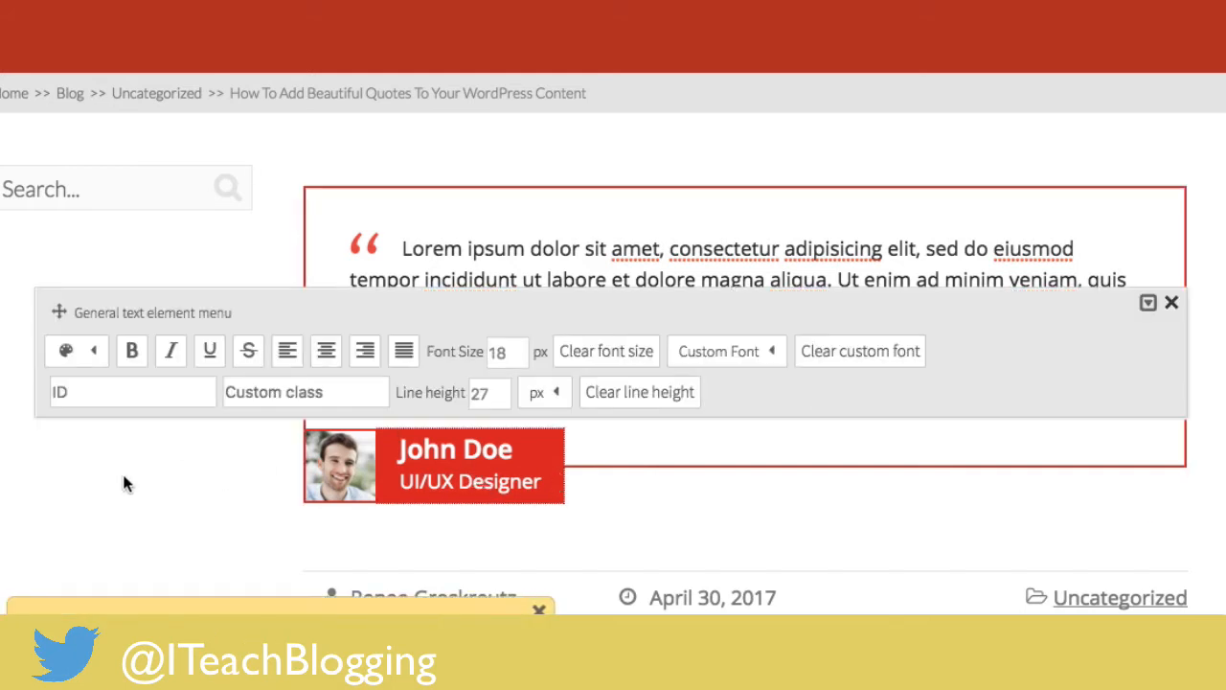
left_click(1171, 302)
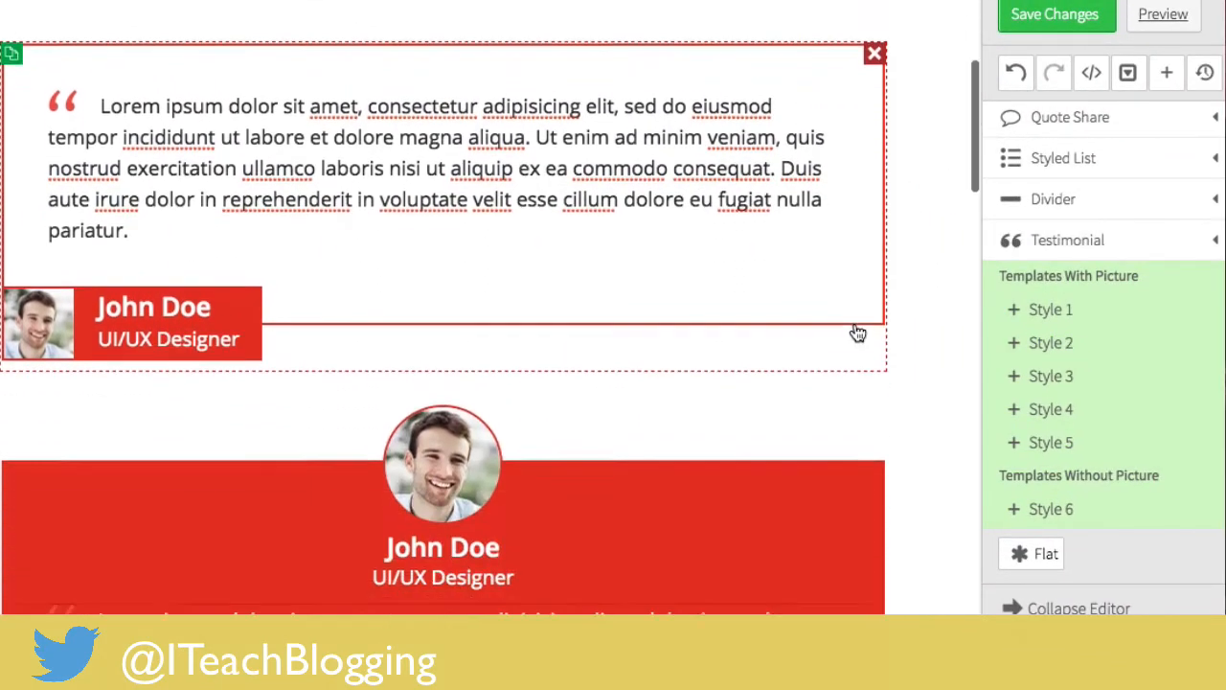
- Scroll down to view the Style 2 testimonial's placeholder quote on red
scroll("down", 3)
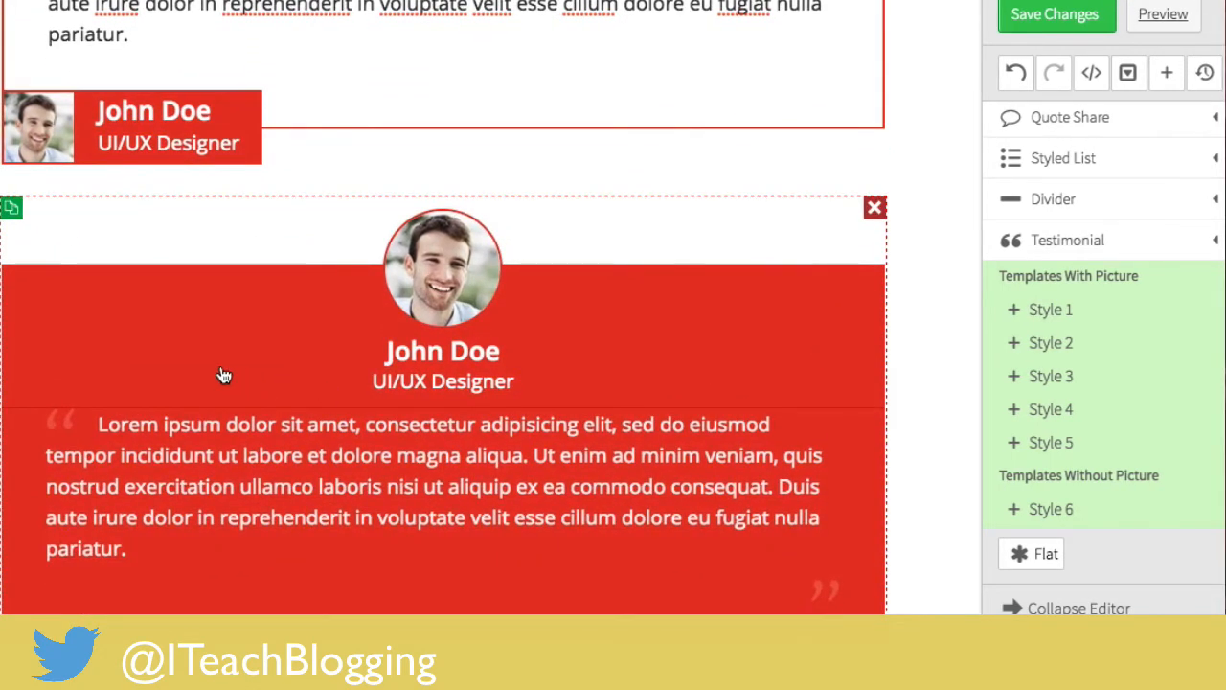
mouse_move(134, 353)
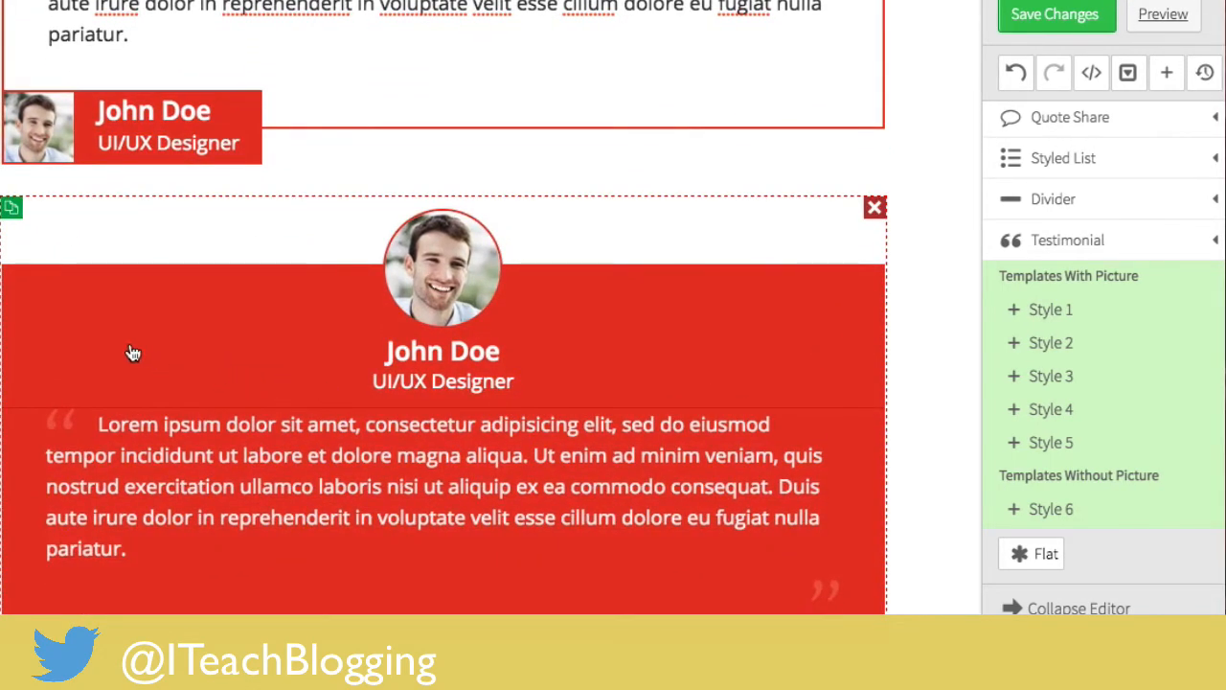
mouse_move(65, 330)
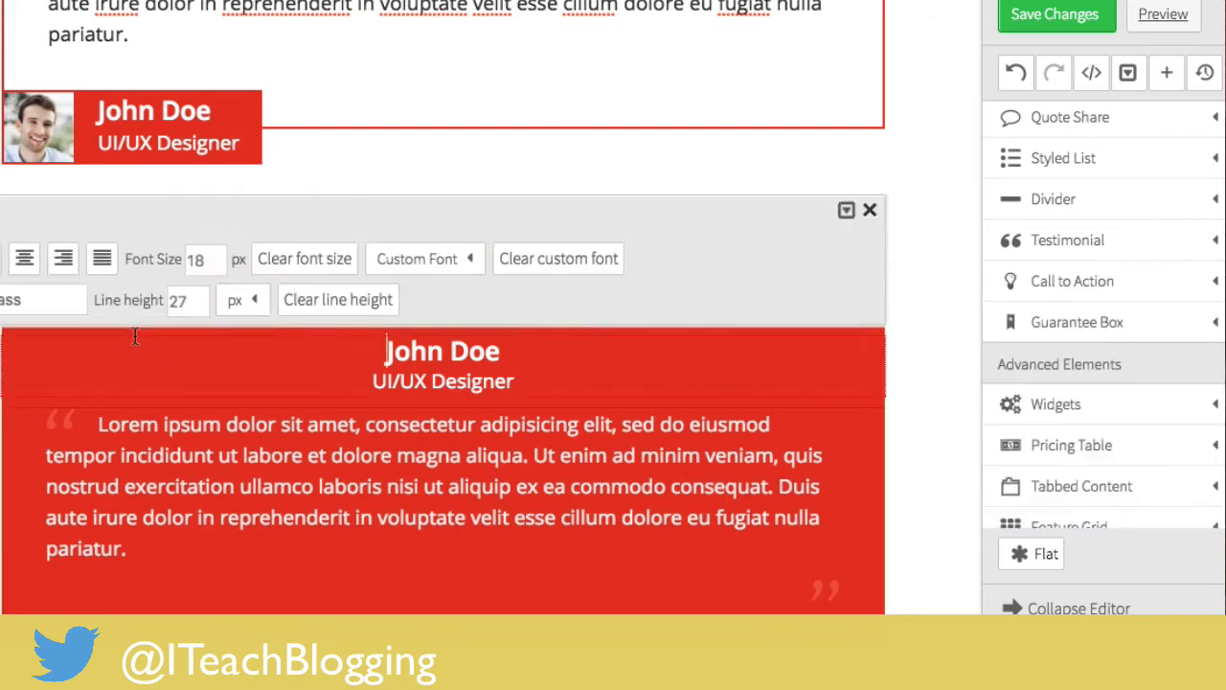
- Apply the green default colour to the round-photo testimonial's background, divider and image border
left_click(86, 258)
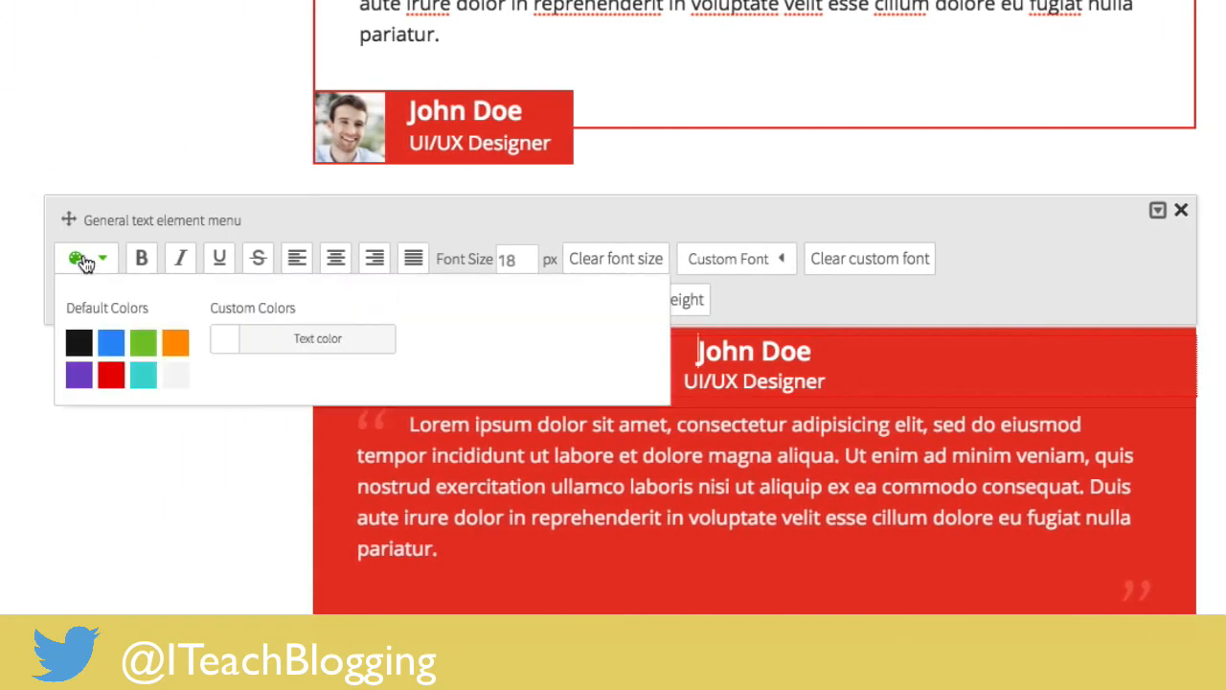
left_click(110, 342)
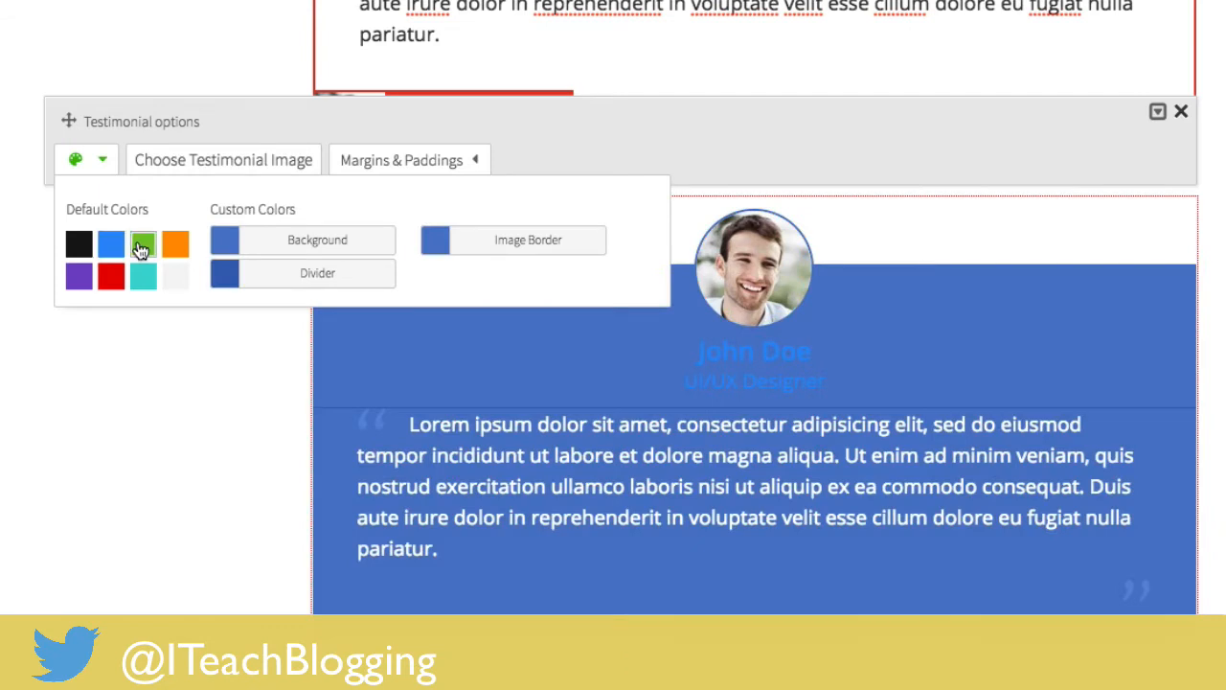
left_click(142, 243)
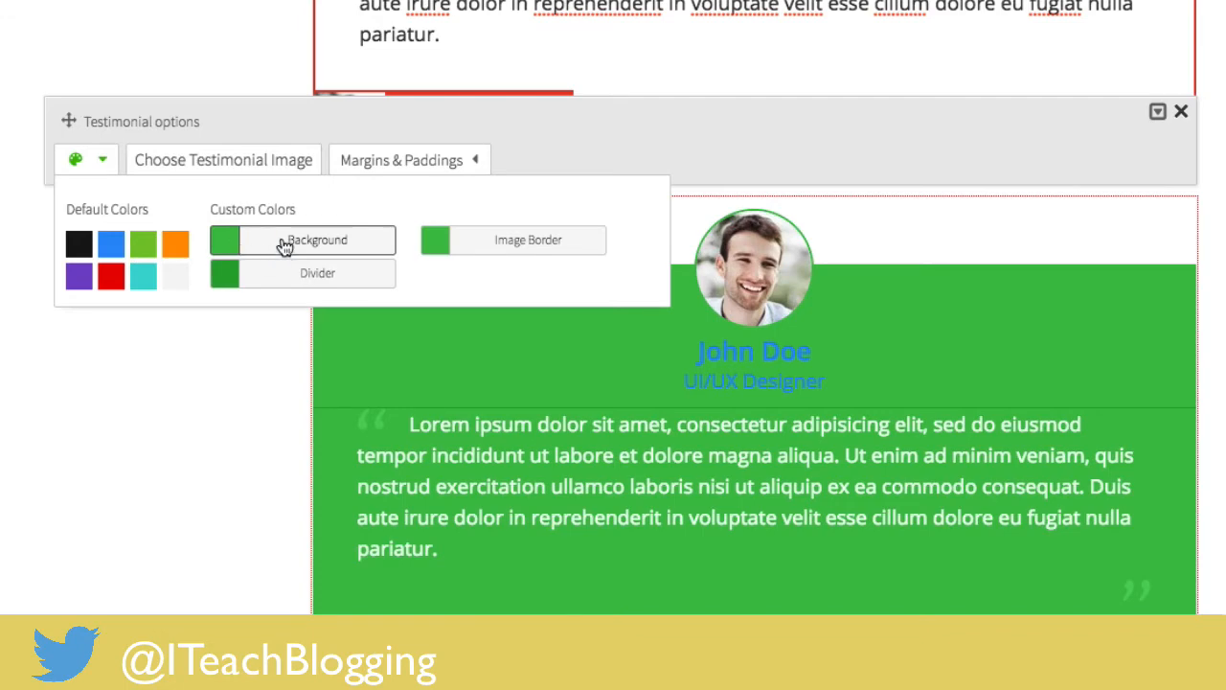
- Set the round-photo testimonial background to slate purple, rgba(102,102,142), in the colour picker
left_click(316, 240)
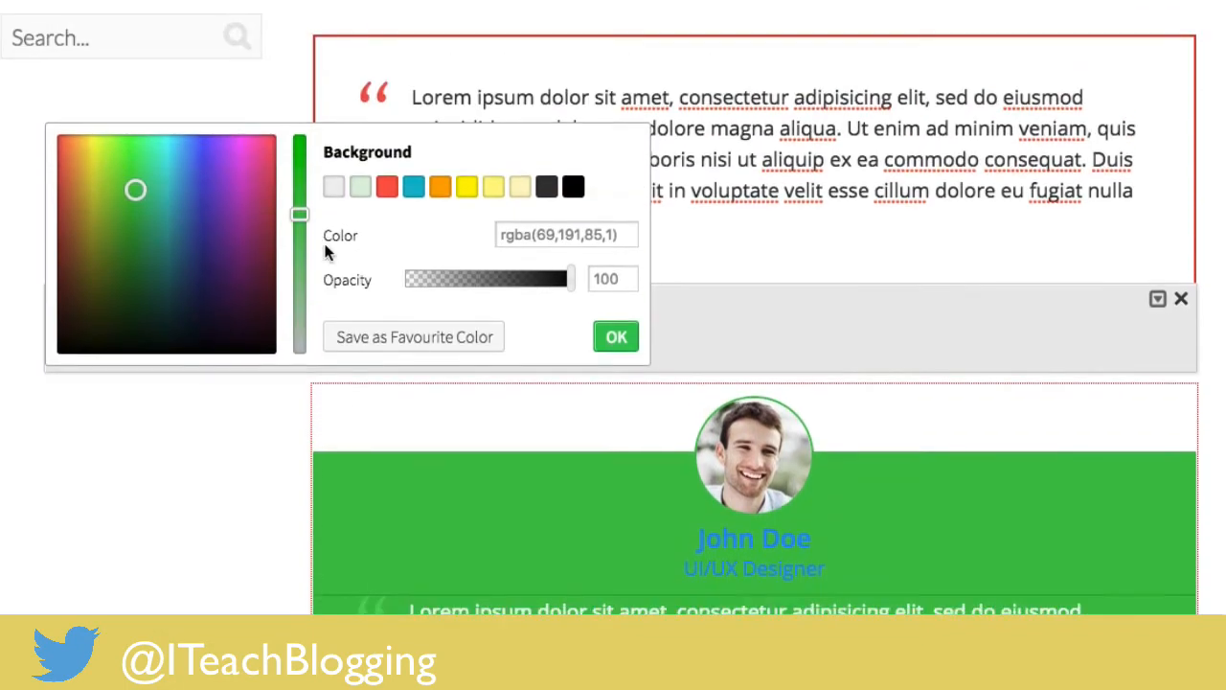
left_click(188, 214)
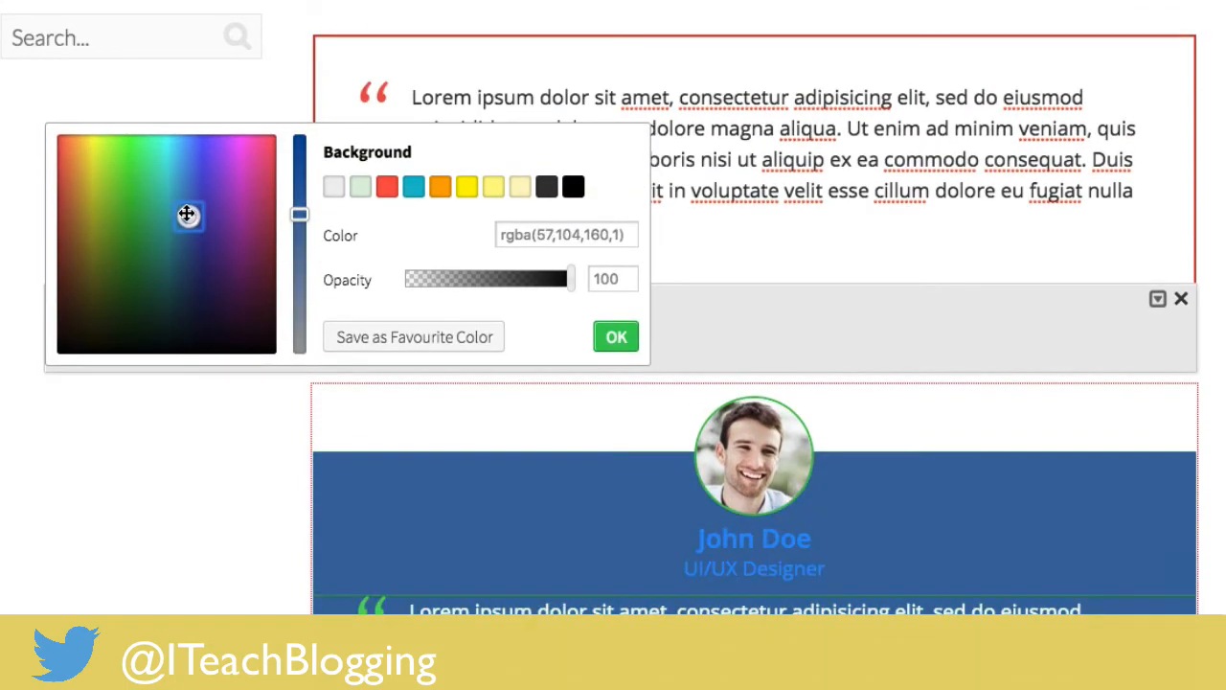
left_click_drag(188, 214, 188, 270)
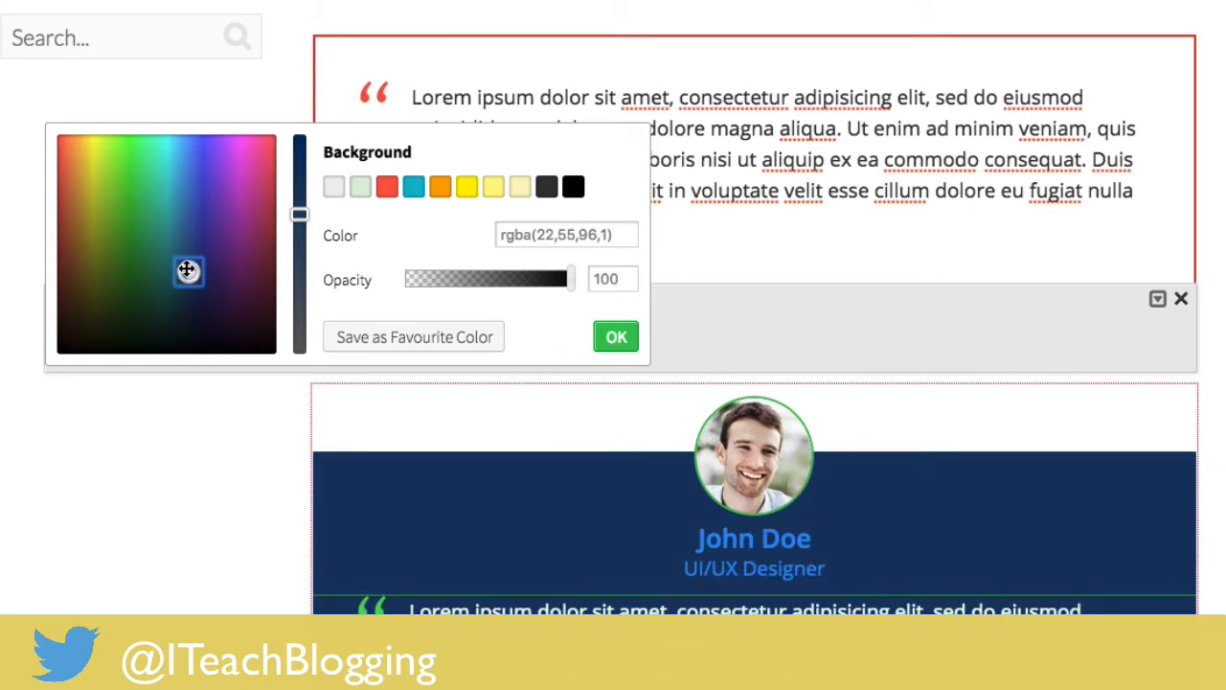
left_click(494, 186)
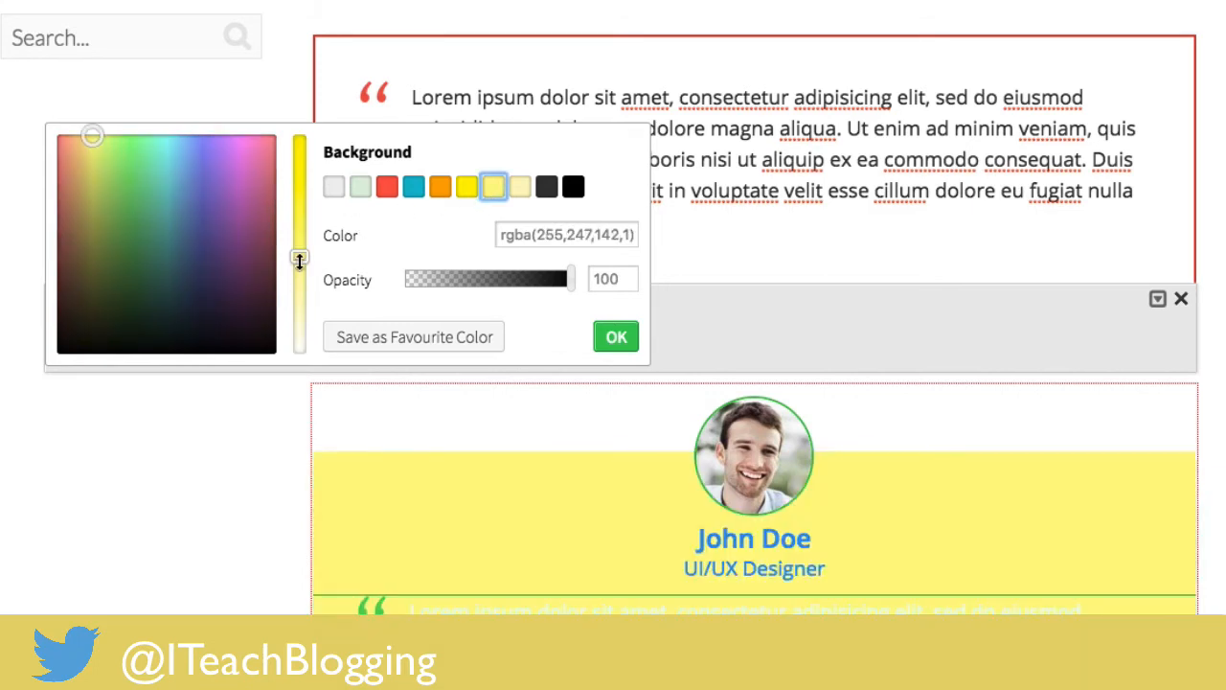
left_click_drag(299, 259, 299, 264)
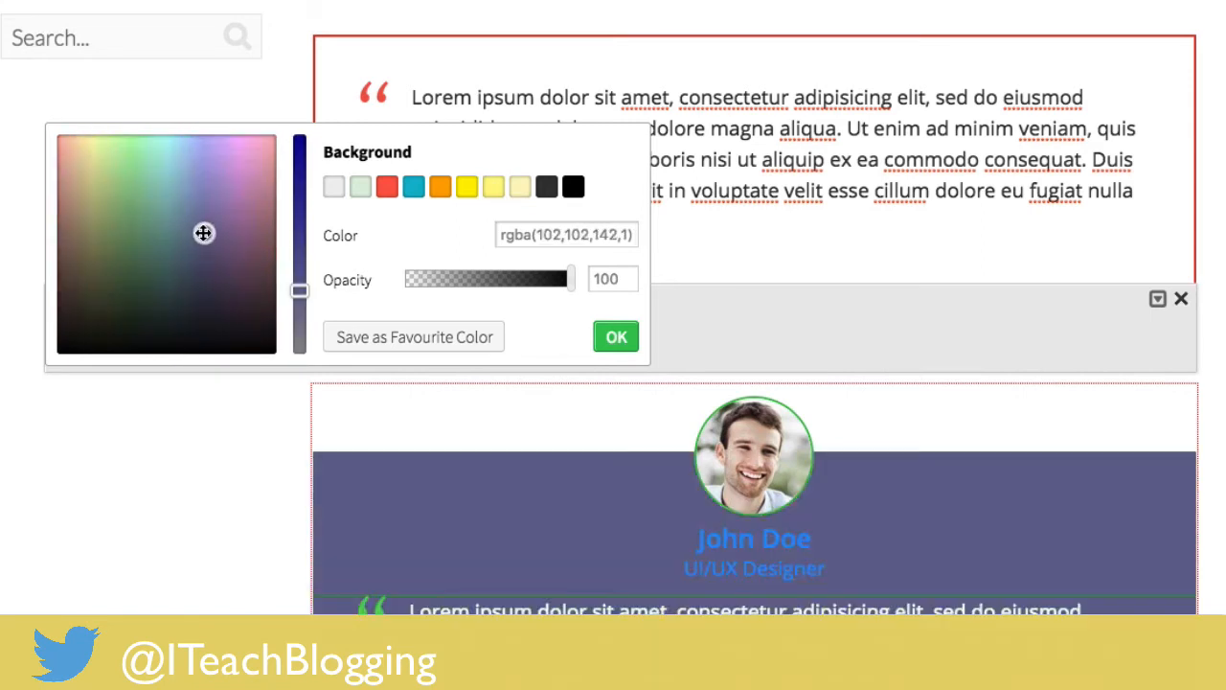
mouse_move(215, 444)
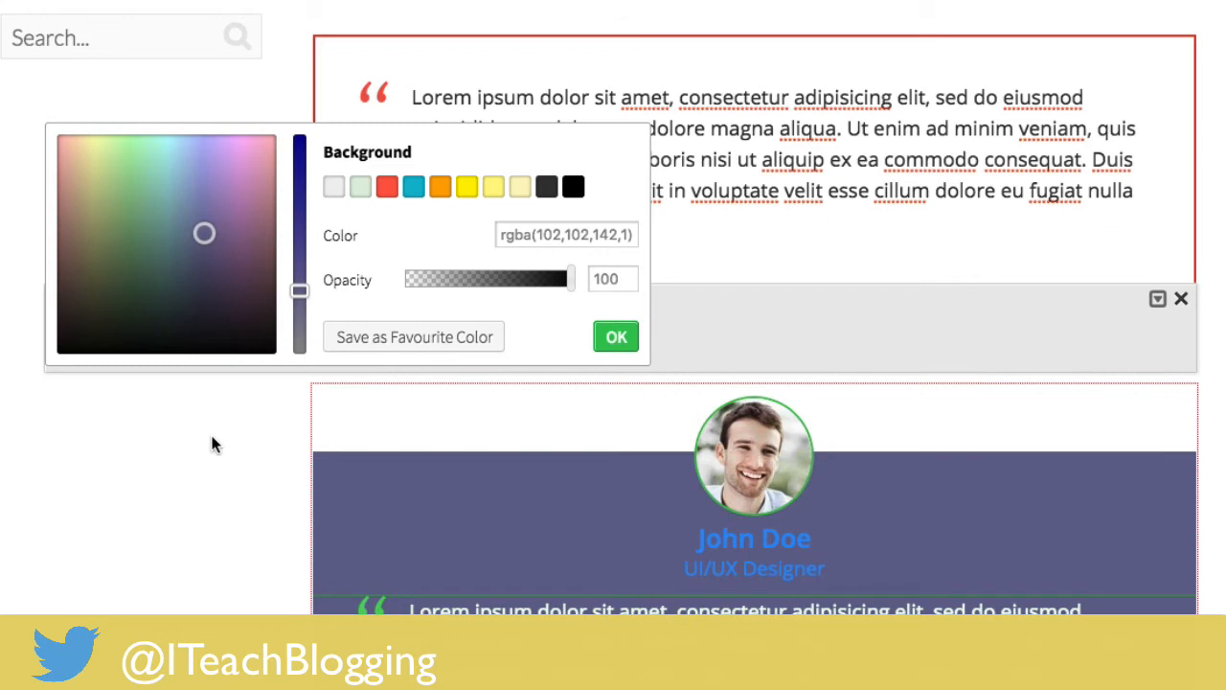
left_click(565, 235)
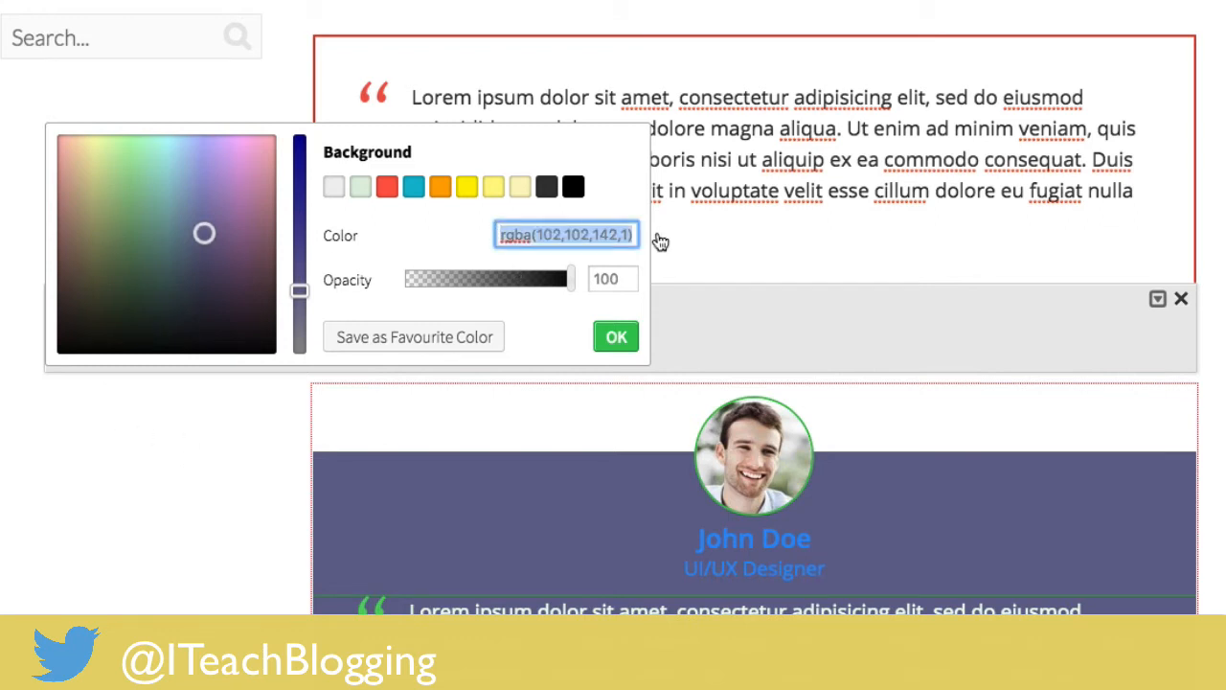
mouse_move(455, 321)
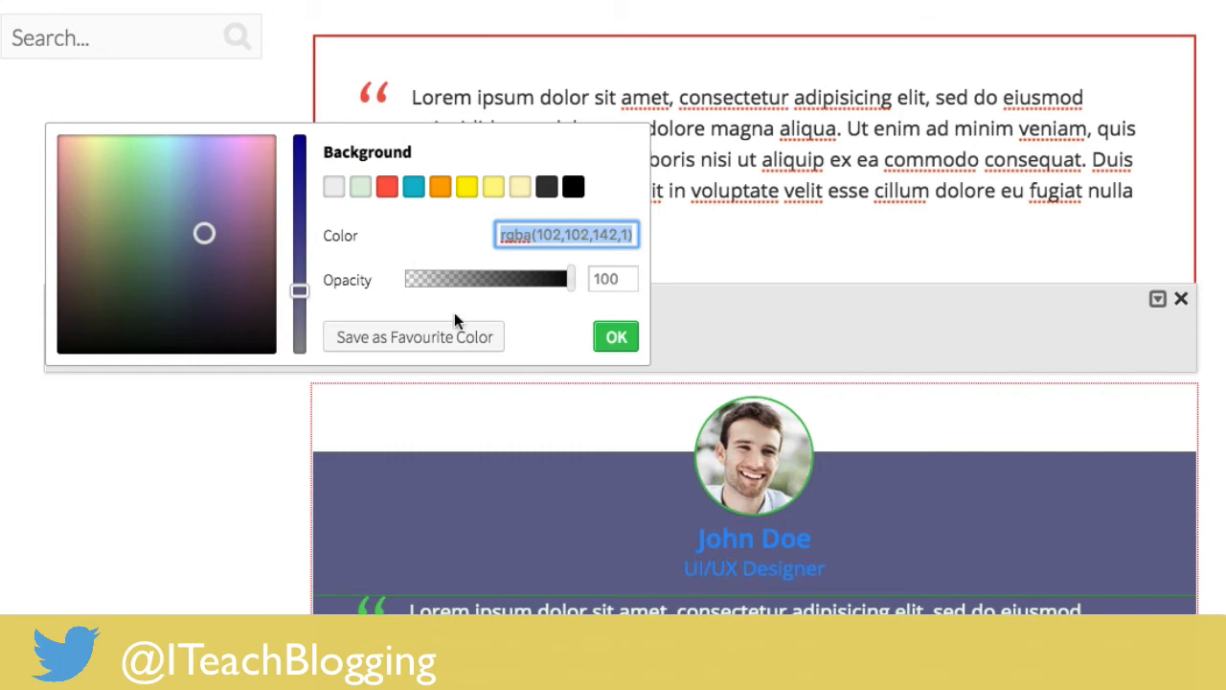
left_click(615, 336)
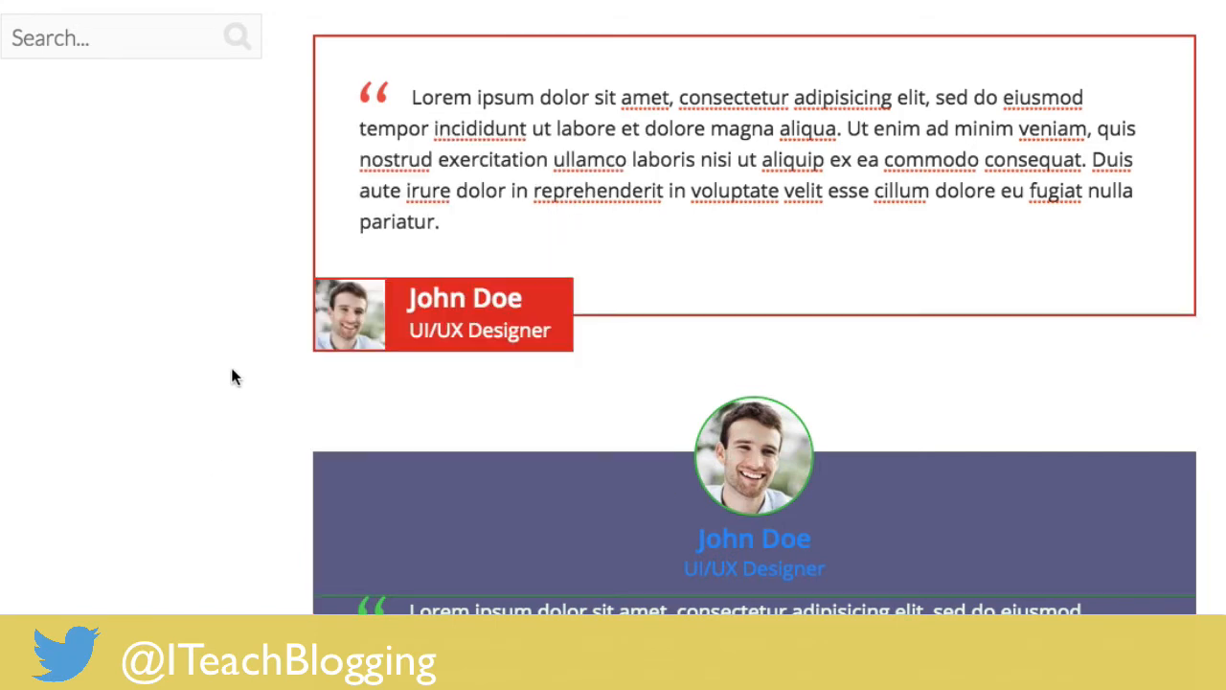
- Add the Style 4 square-photo and Style 5 speech-bubble testimonials, plus a lorem ipsum text block
scroll("down", 3)
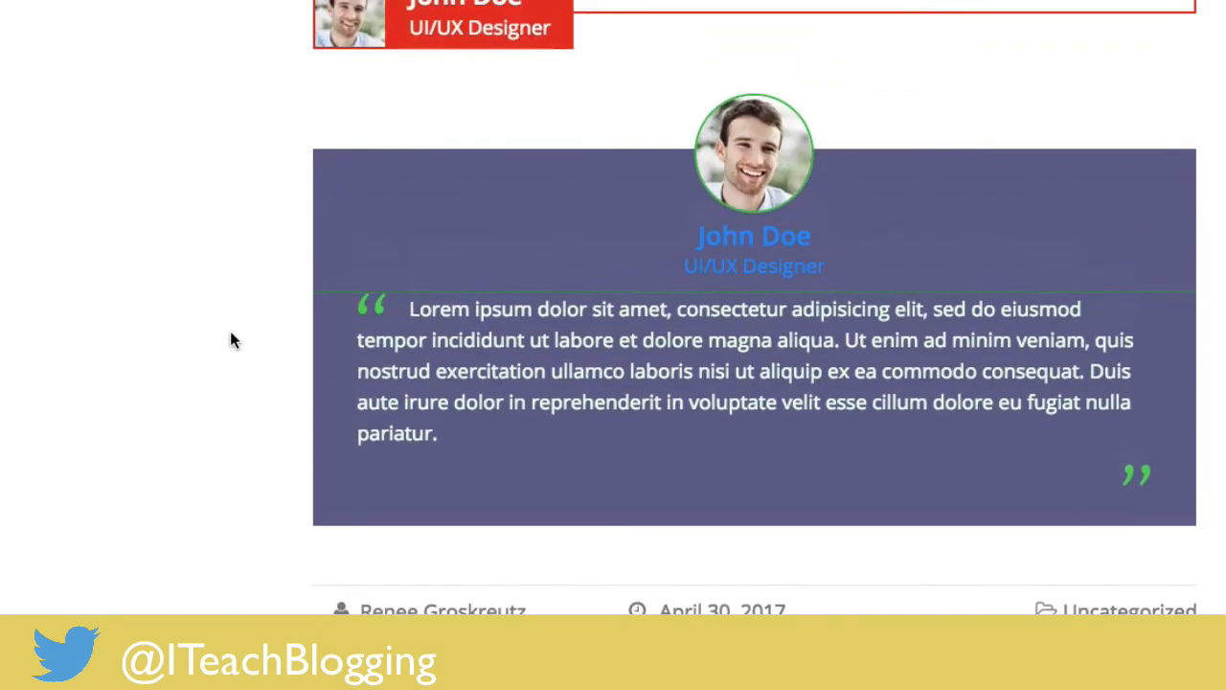
left_click(536, 240)
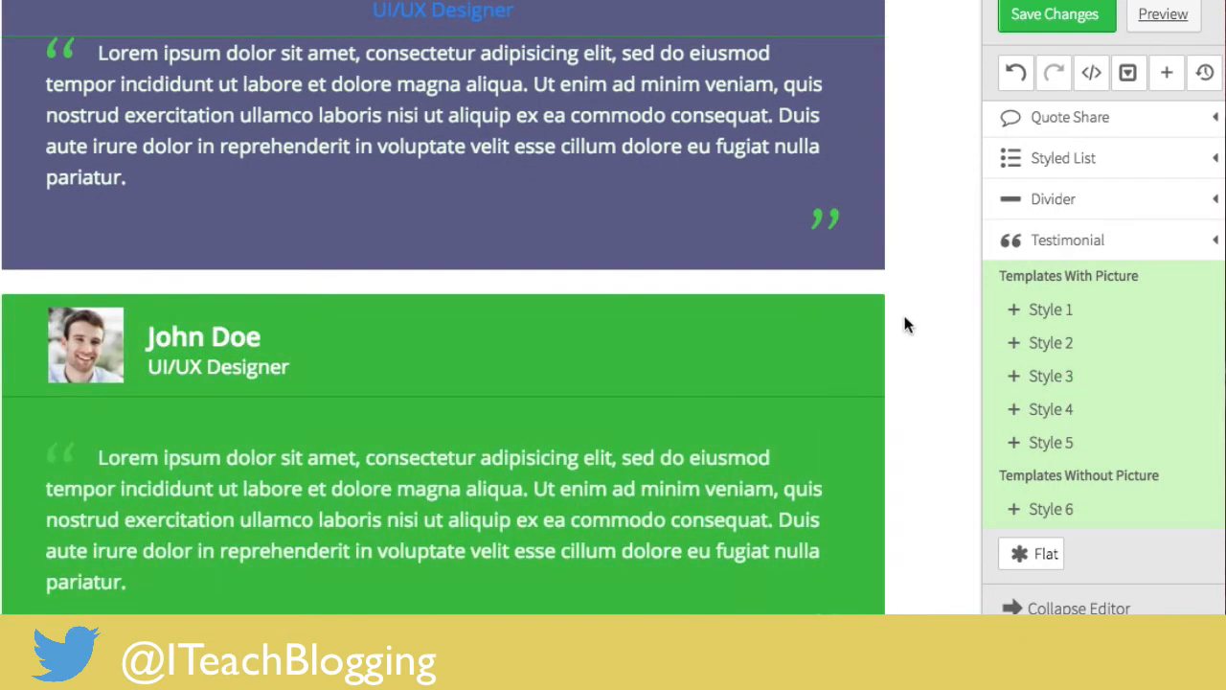
scroll("down", 3)
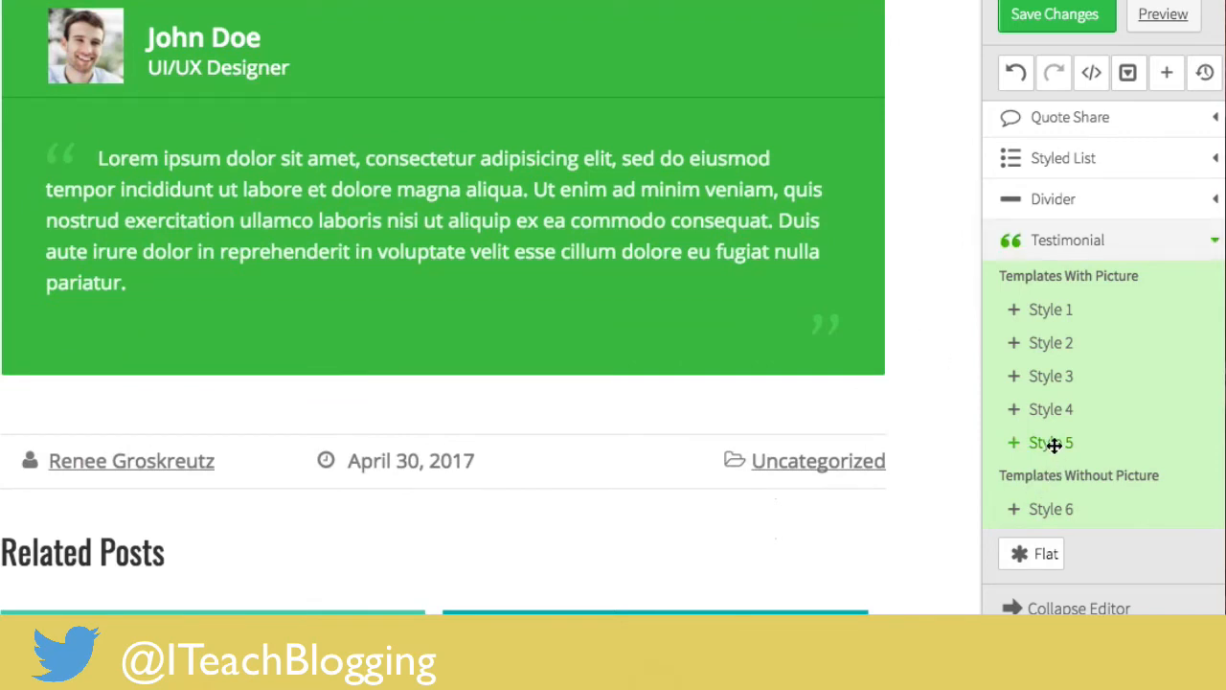
left_click(1050, 442)
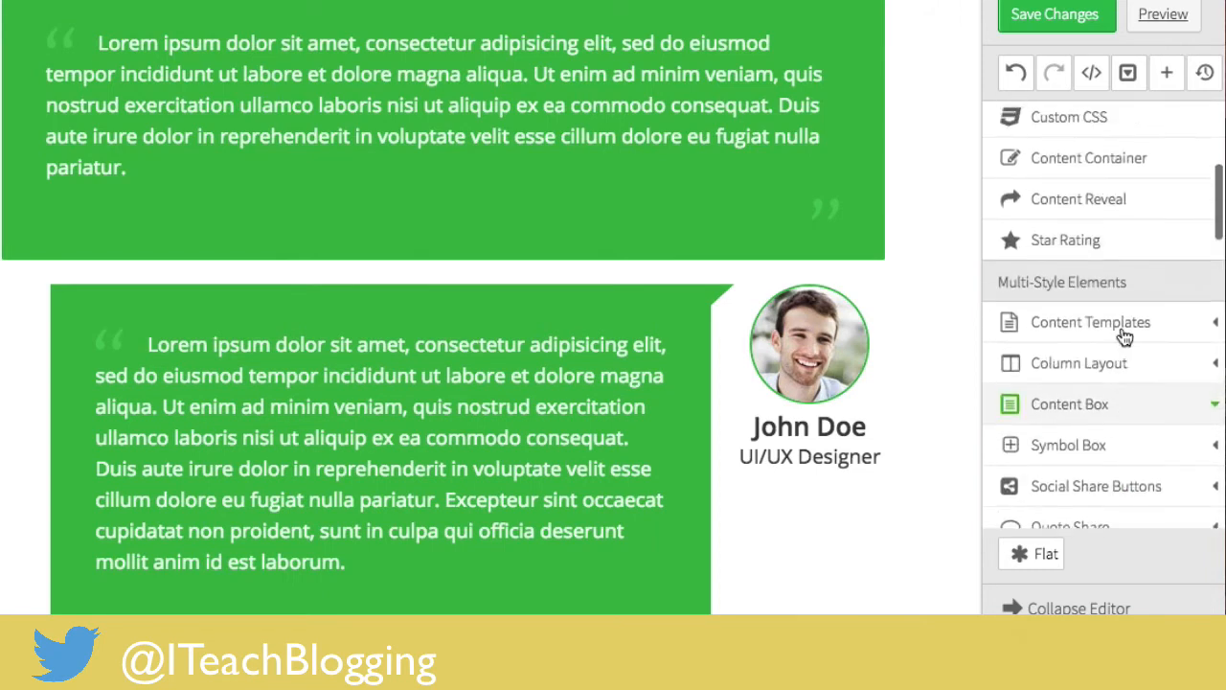
scroll("up", 3)
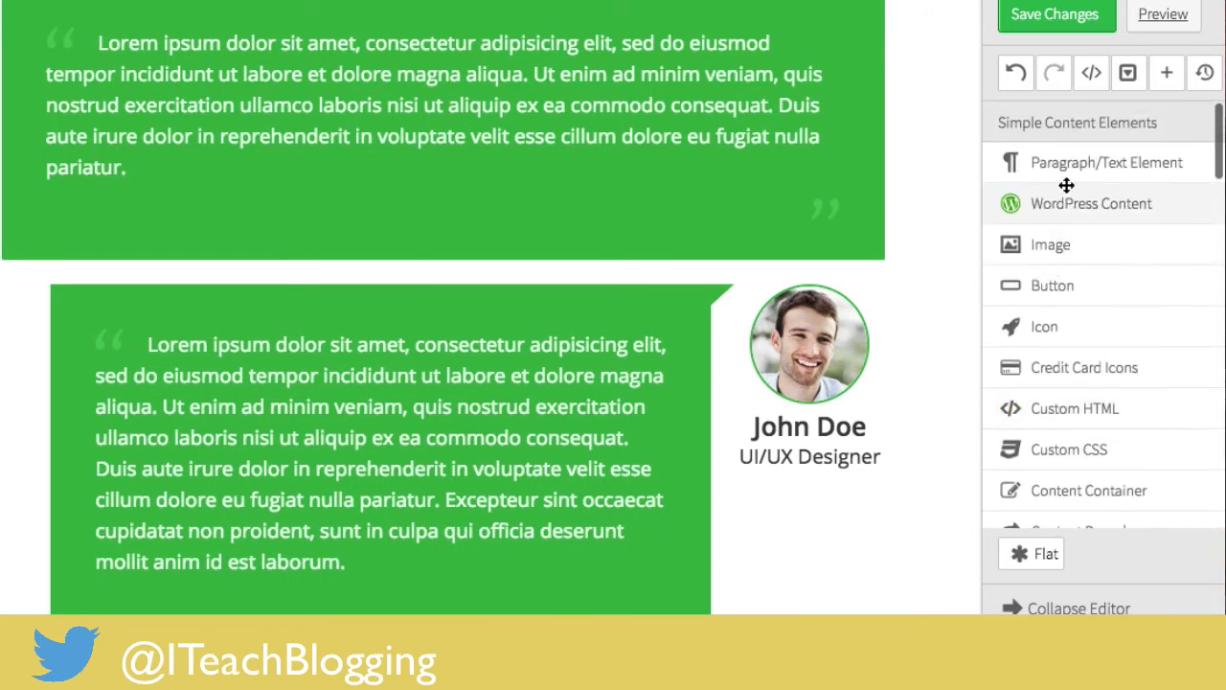
left_click(1107, 162)
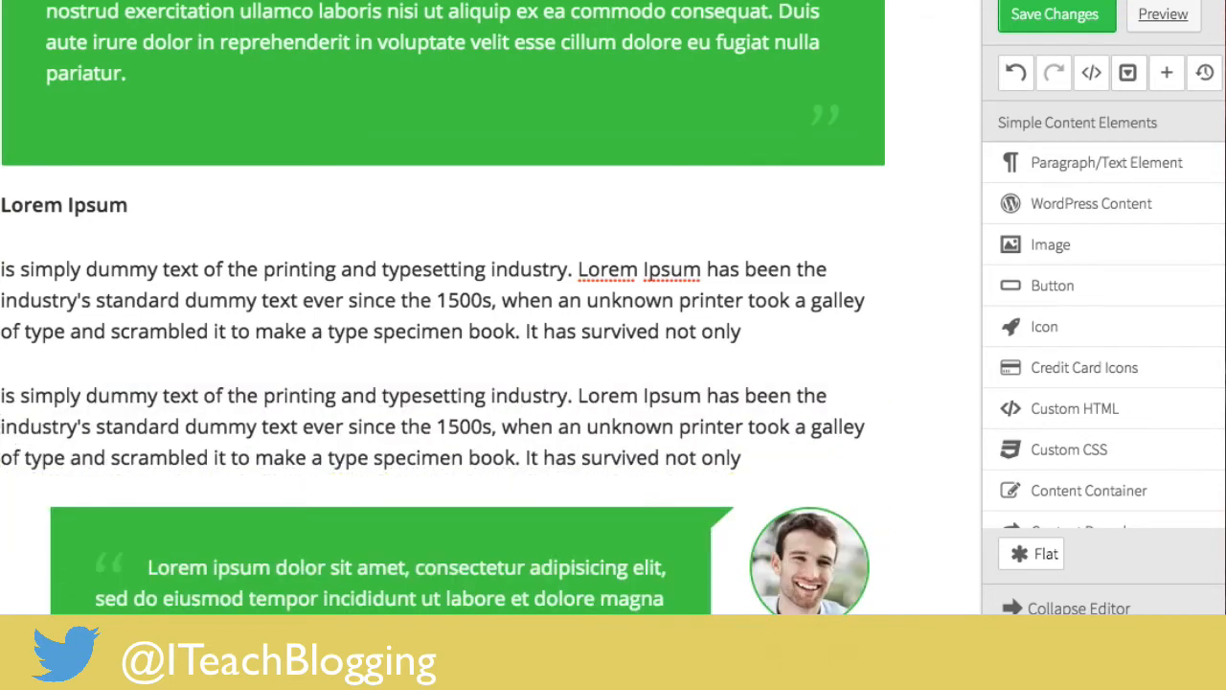
scroll("down", 3)
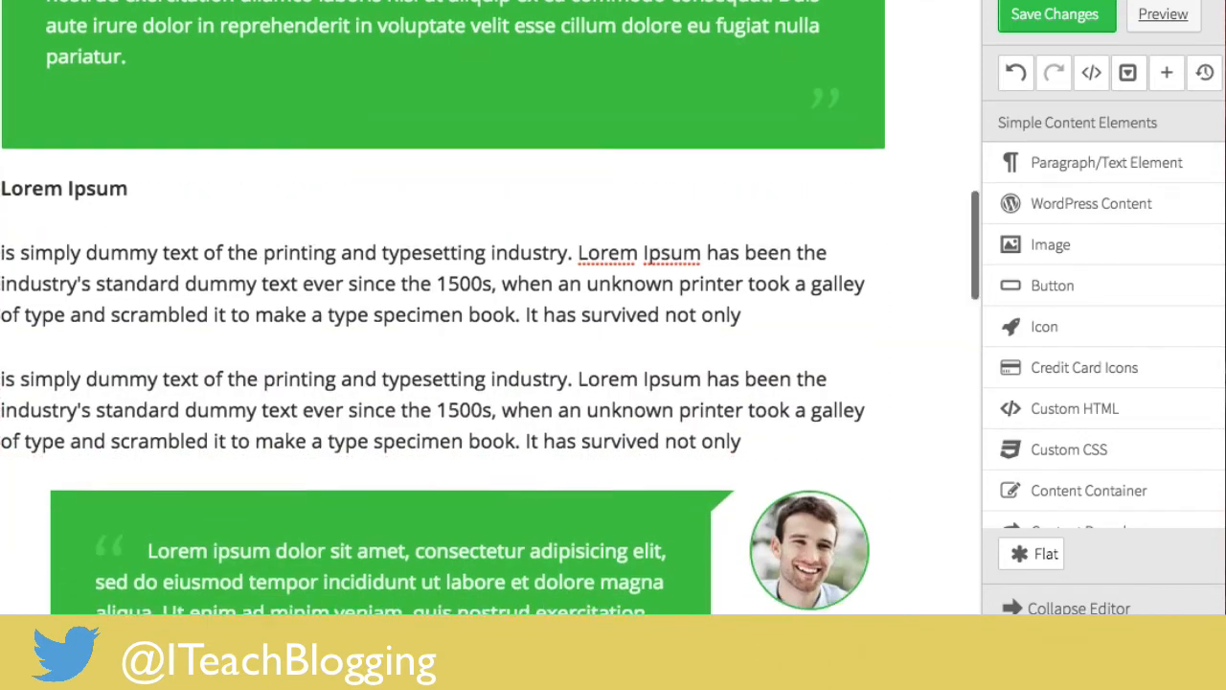
scroll("down", 3)
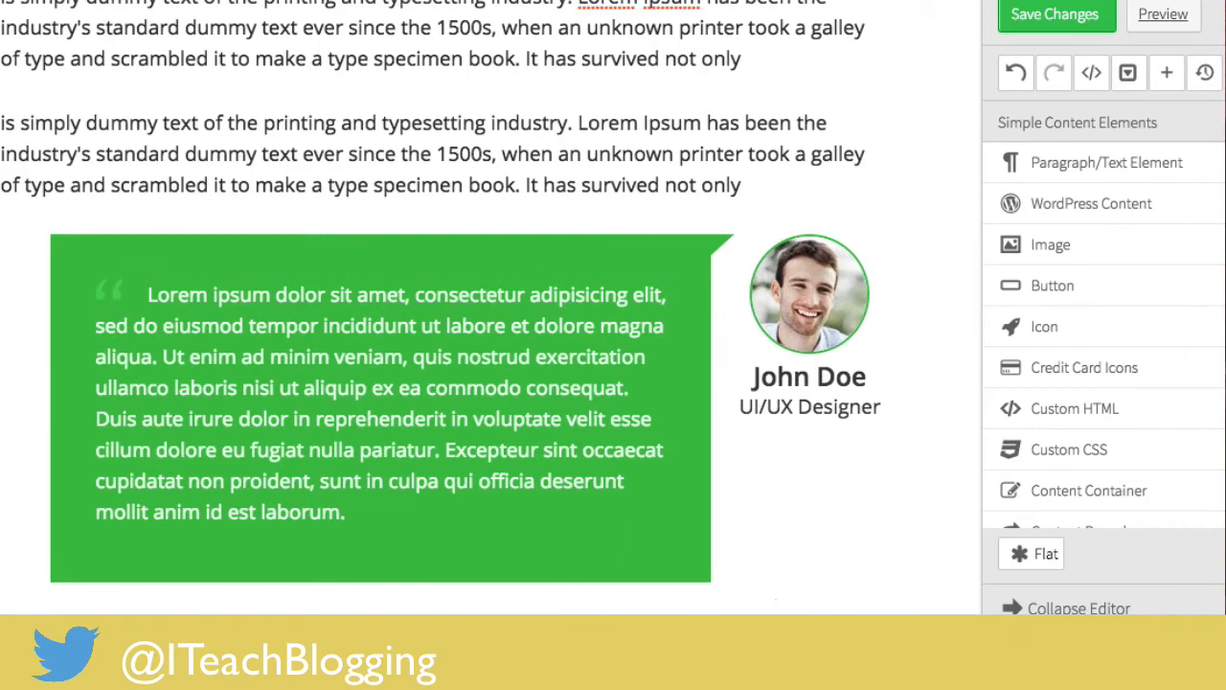
- Insert the green testimonial styles from Templates Without Picture and scroll through them
scroll("down", 3)
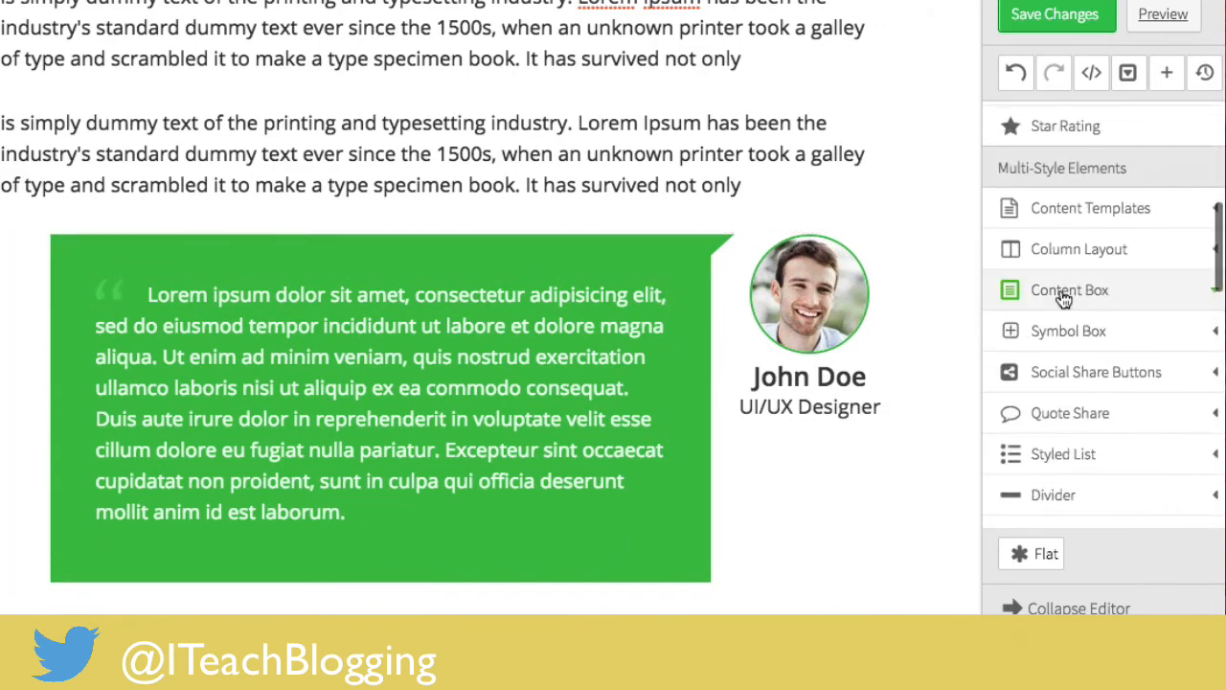
scroll("down", 3)
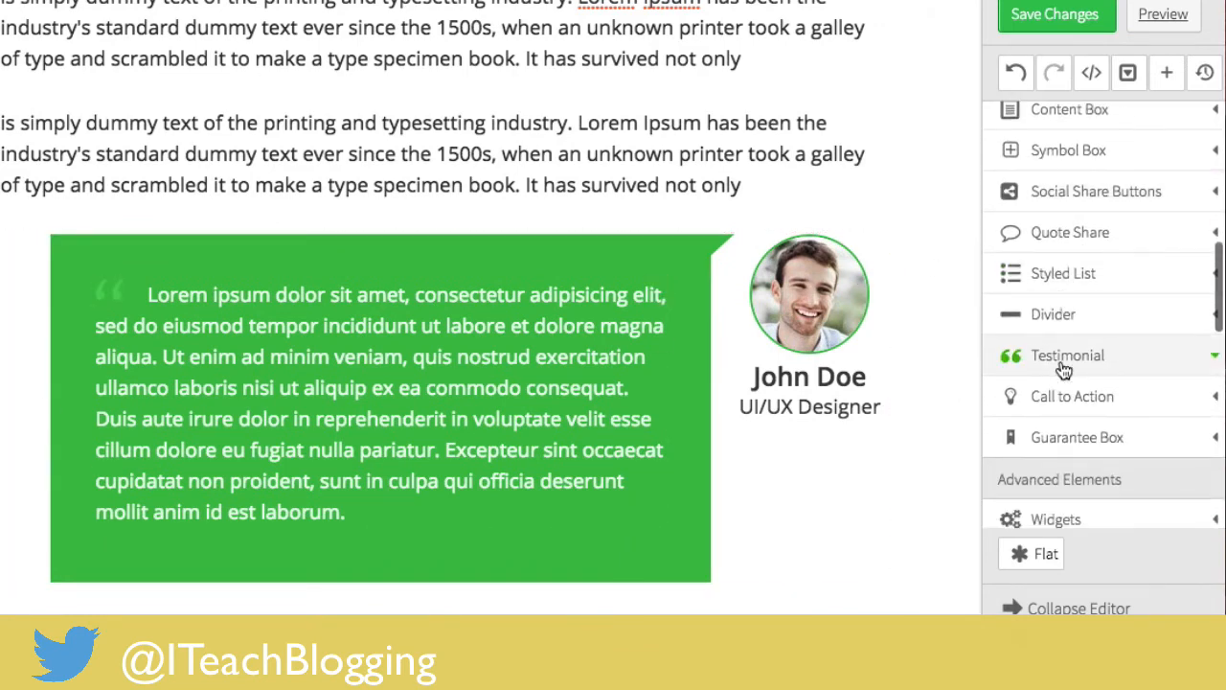
left_click(1067, 355)
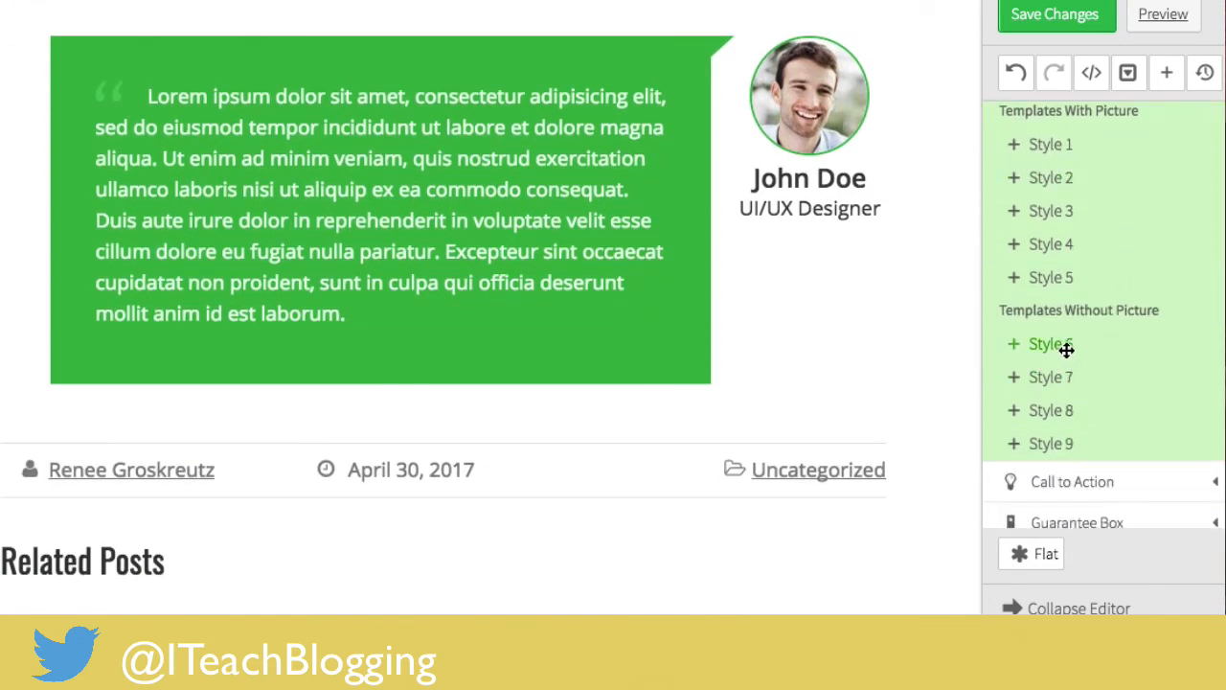
left_click(1049, 343)
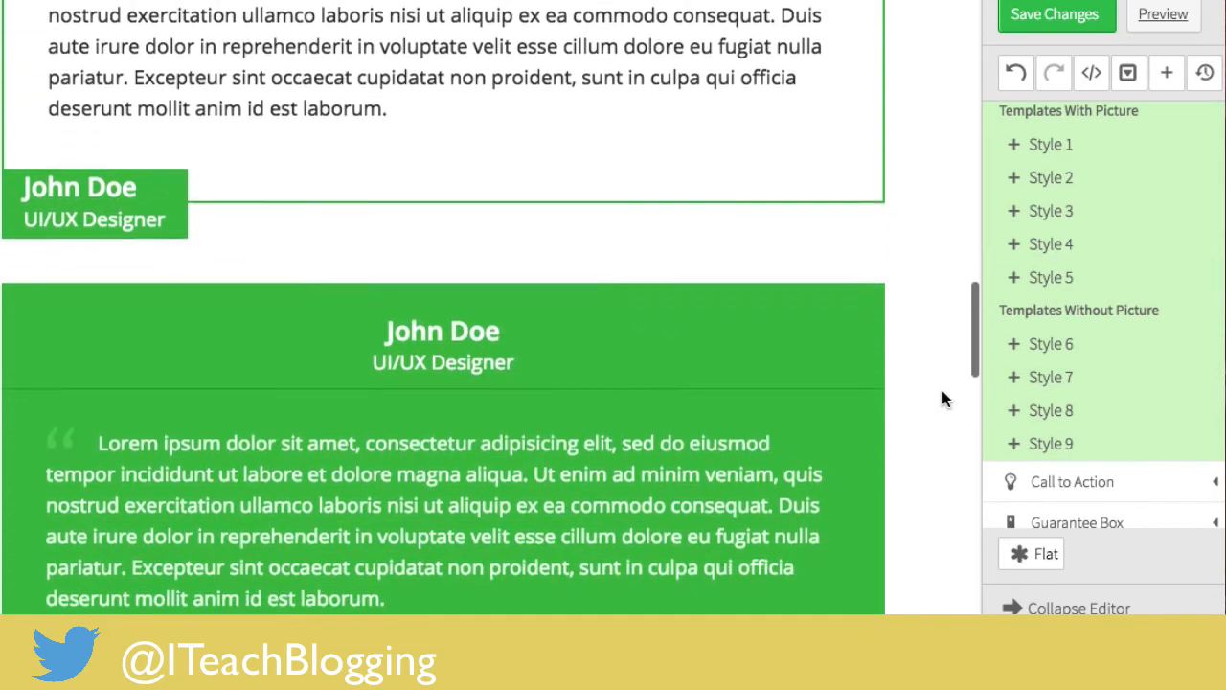
scroll("down", 3)
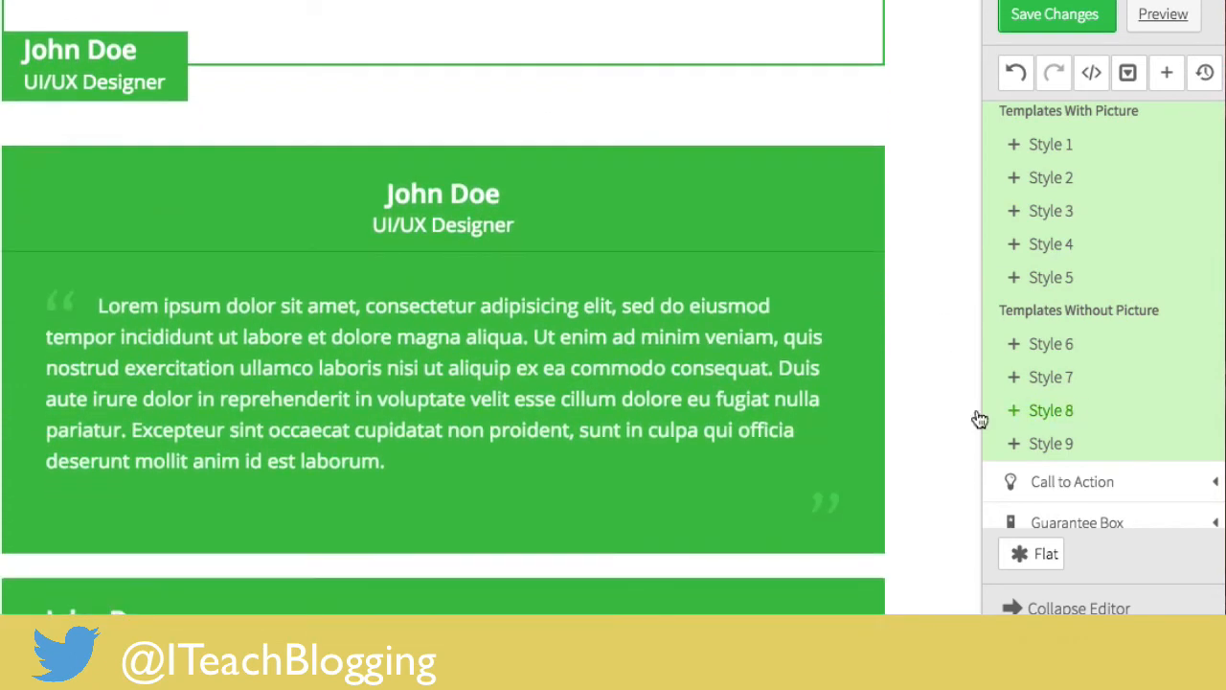
scroll("down", 3)
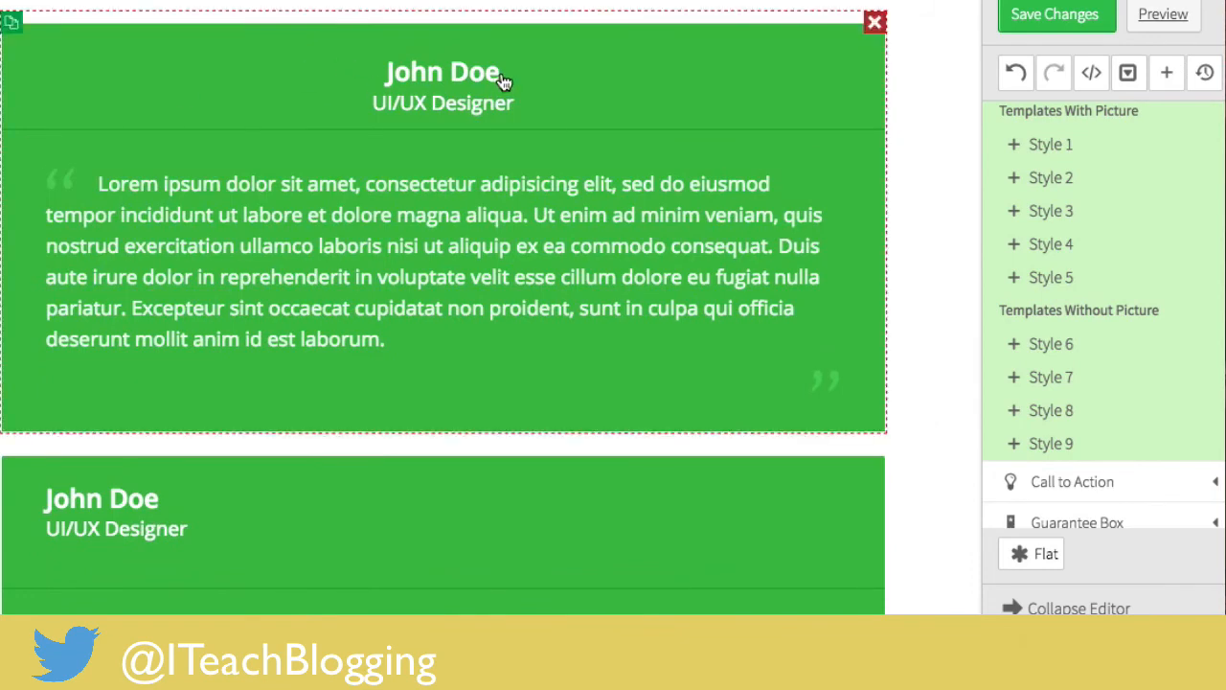
scroll("down", 3)
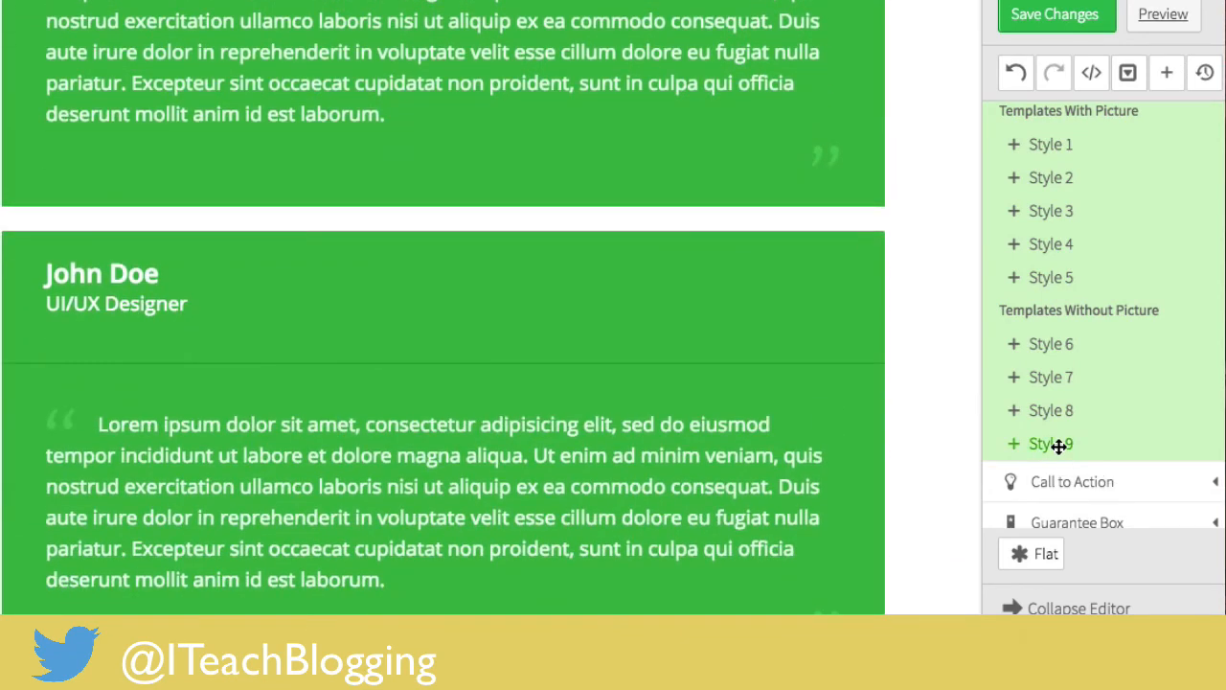
mouse_move(1059, 447)
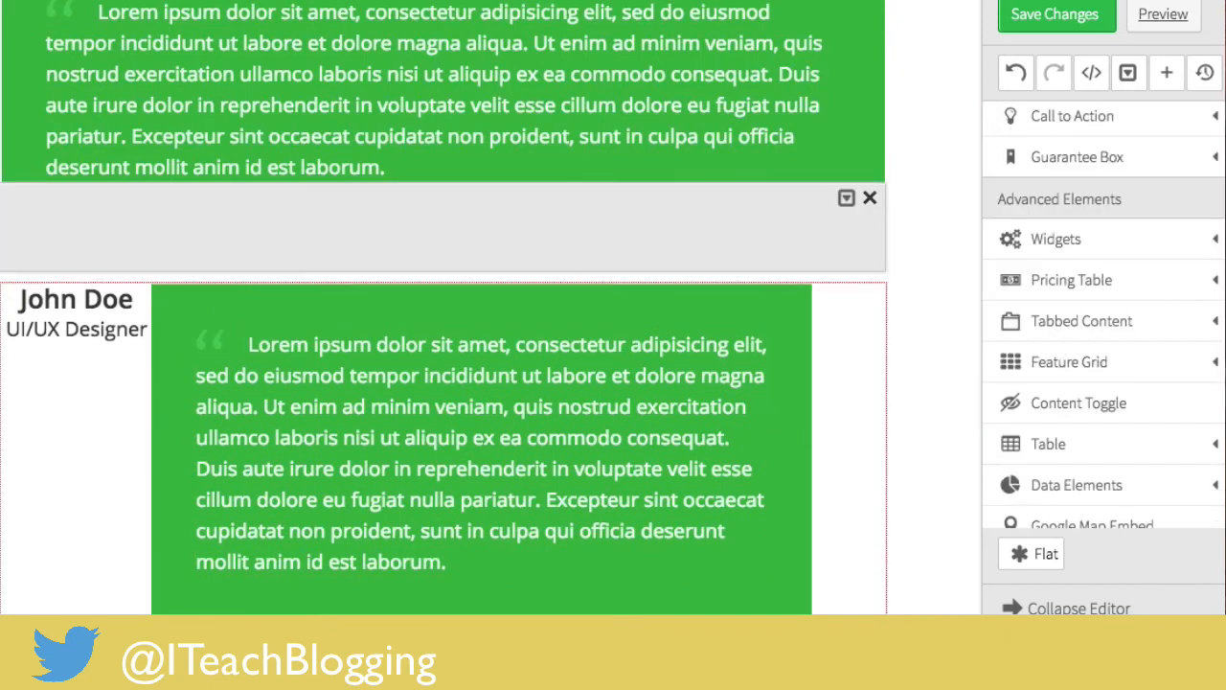
- Give the name-on-the-left testimonial's quote box the red default colour and dismiss the palette
left_click(102, 303)
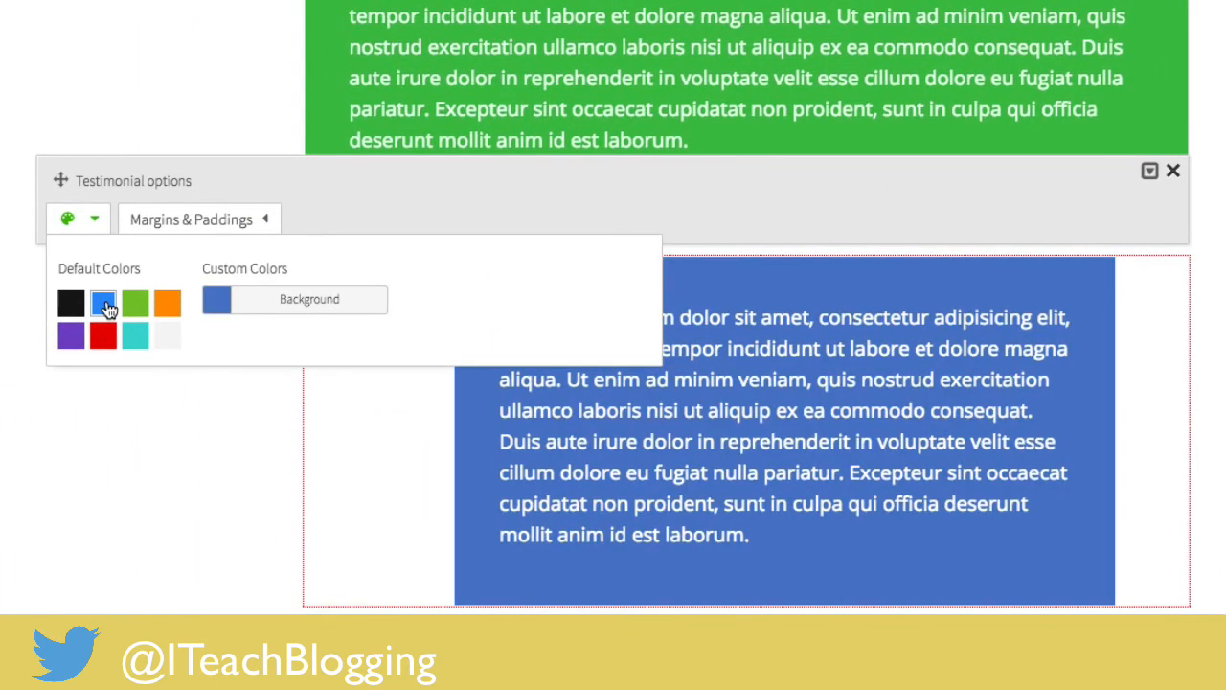
left_click(135, 336)
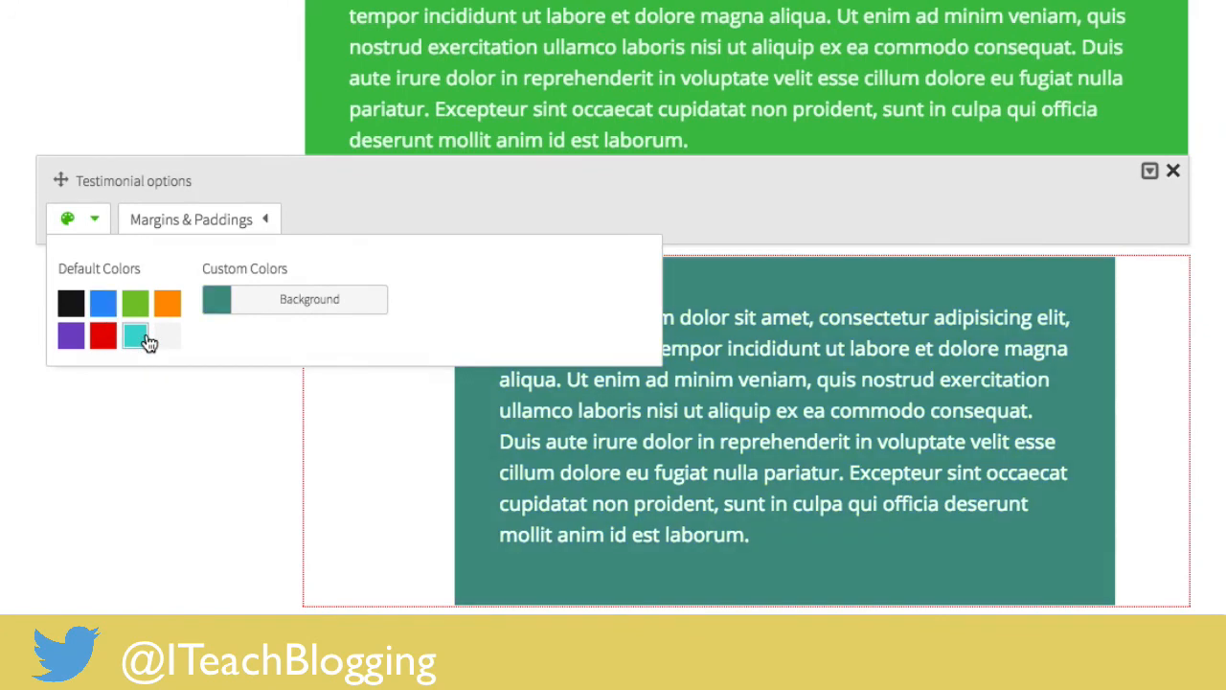
left_click(103, 334)
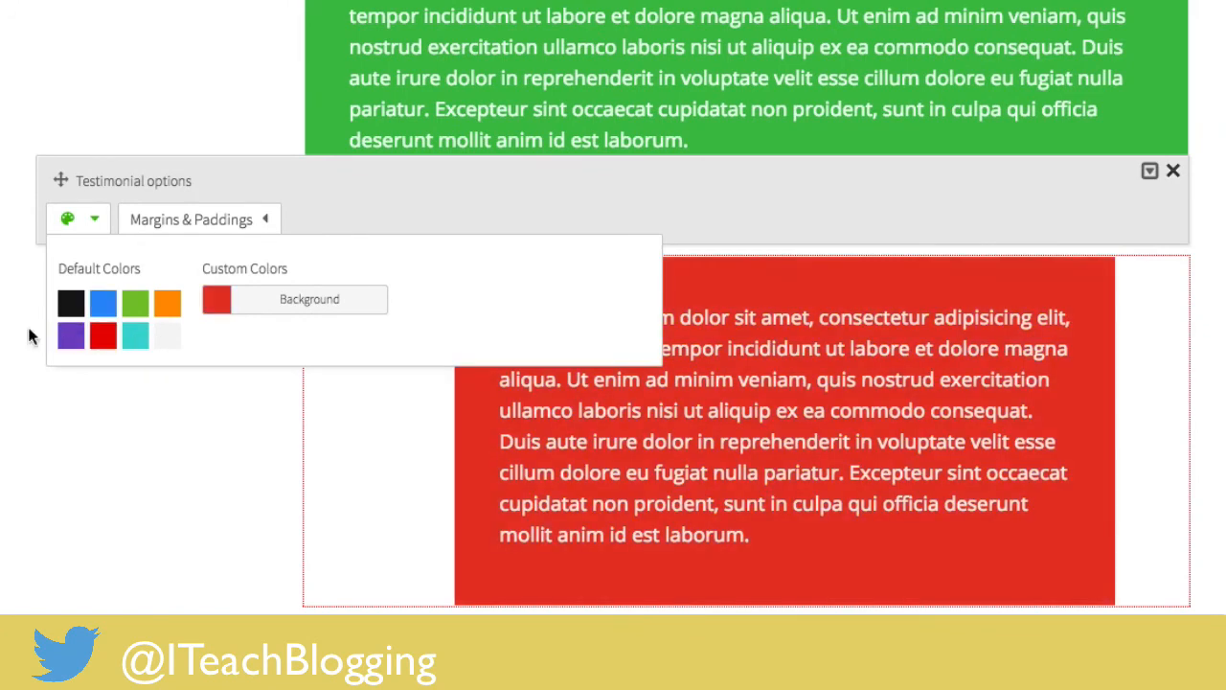
left_click(1173, 170)
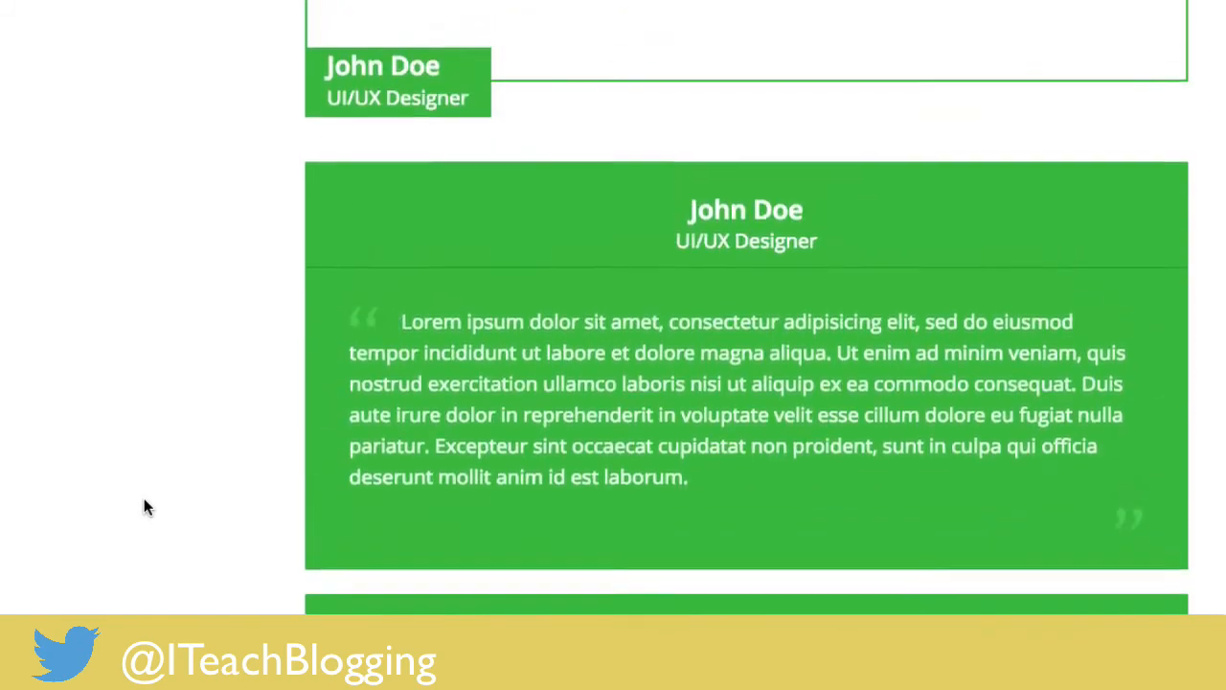
scroll("down", 3)
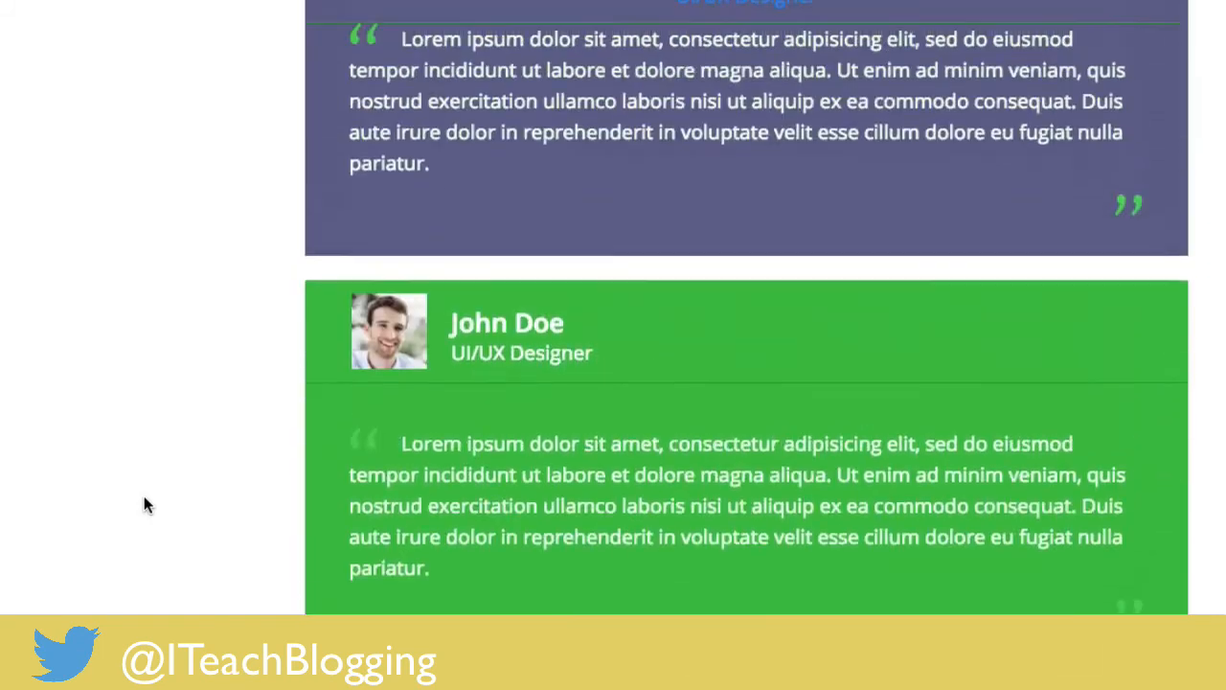
scroll("up", 3)
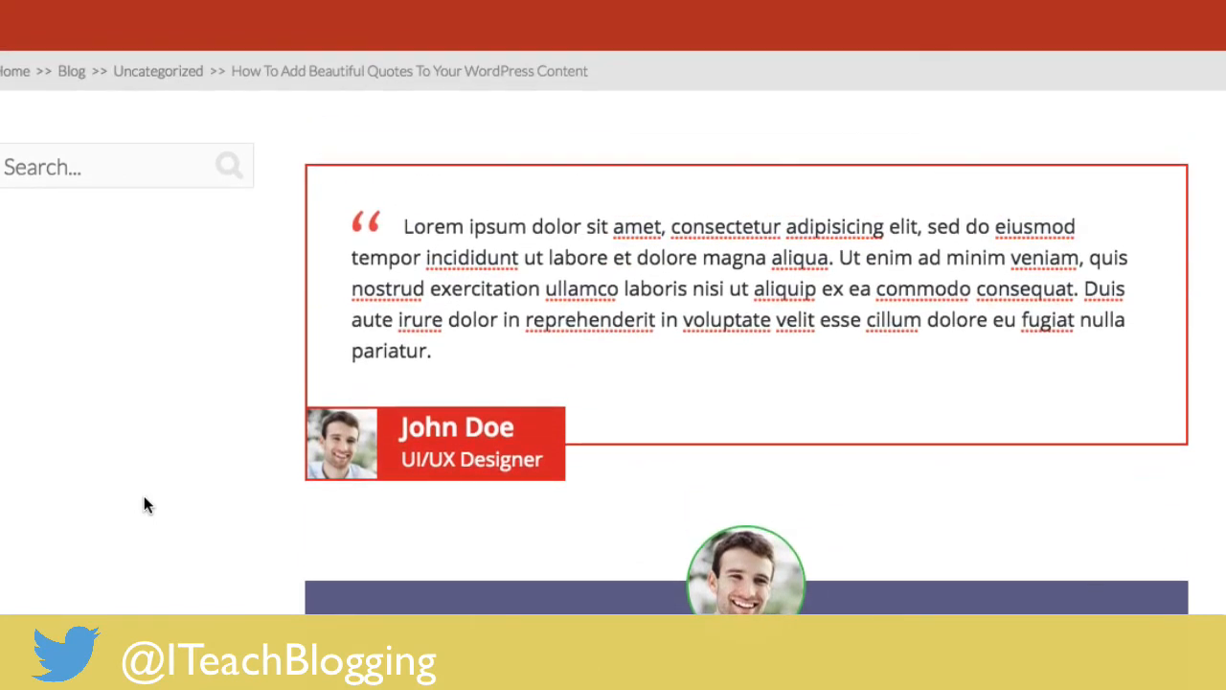